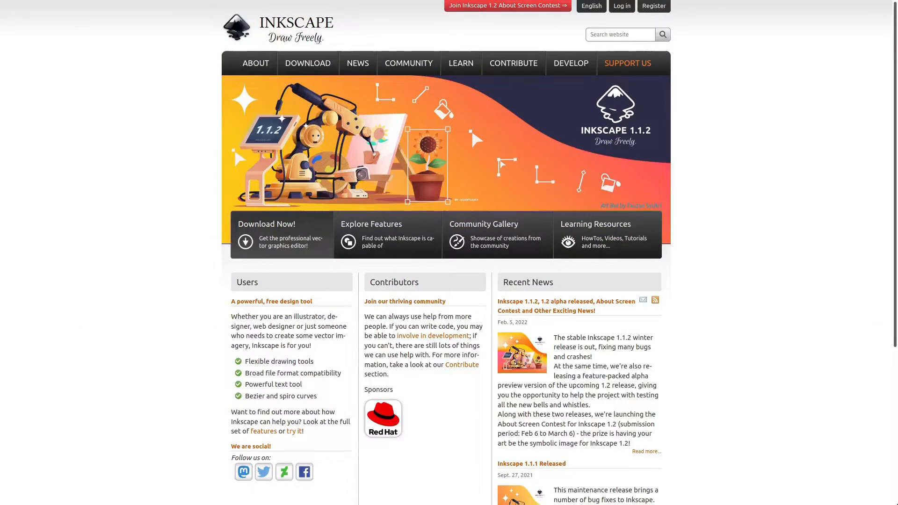
Scroll down the inkscape.org homepage before switching to the blank Inkscape document.
scroll("down", 3)
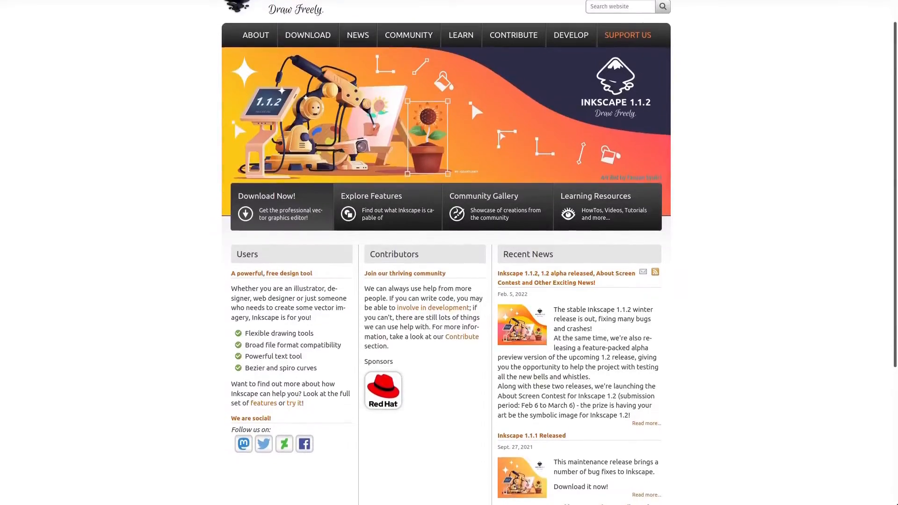
scroll("down", 3)
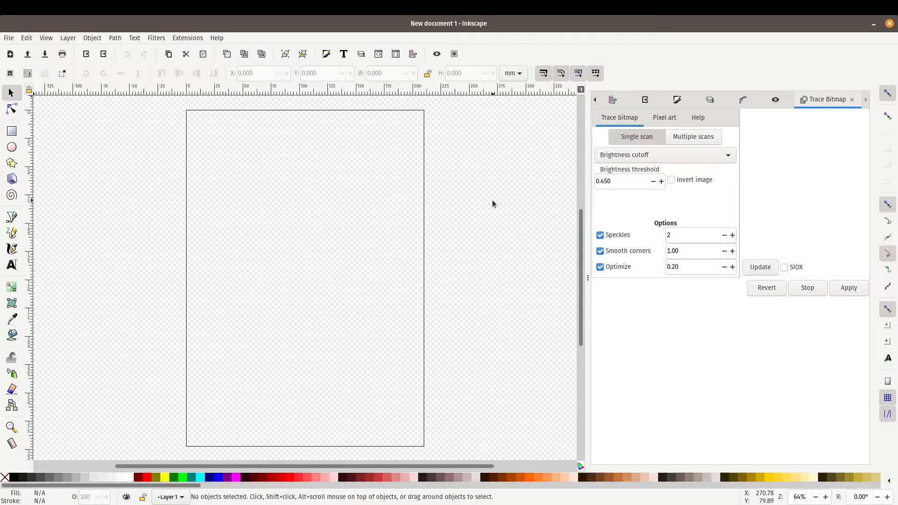
mouse_move(232, 36)
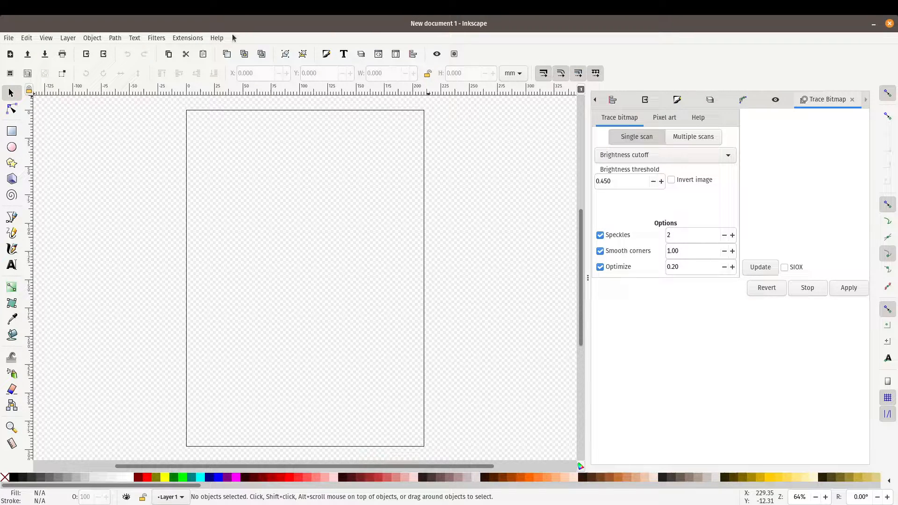
left_click(216, 38)
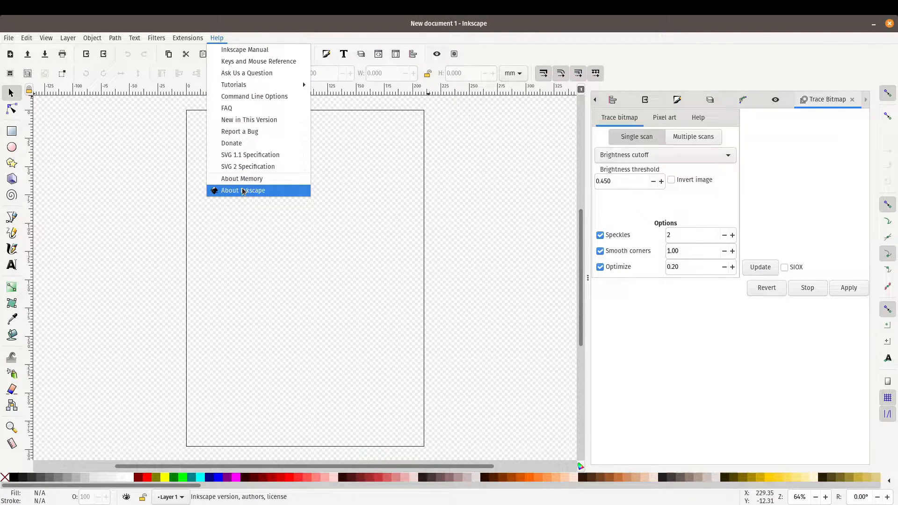
left_click(241, 190)
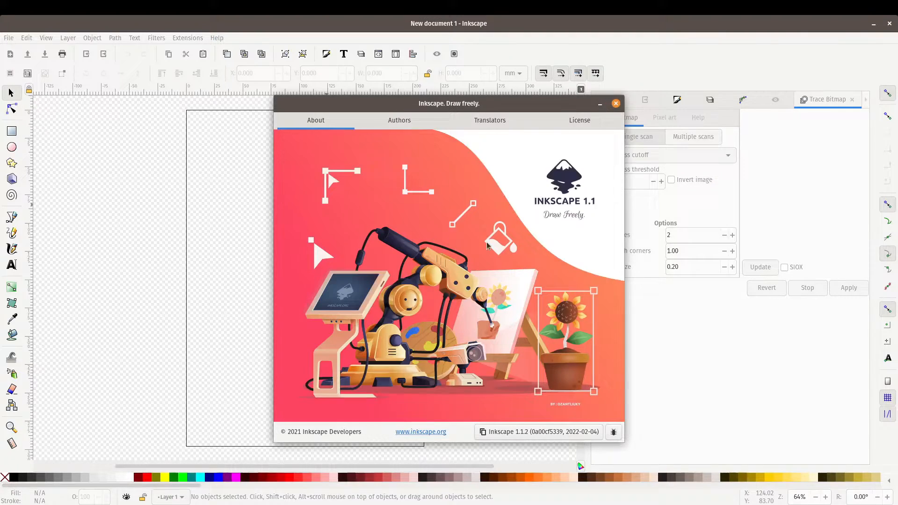
mouse_move(594, 211)
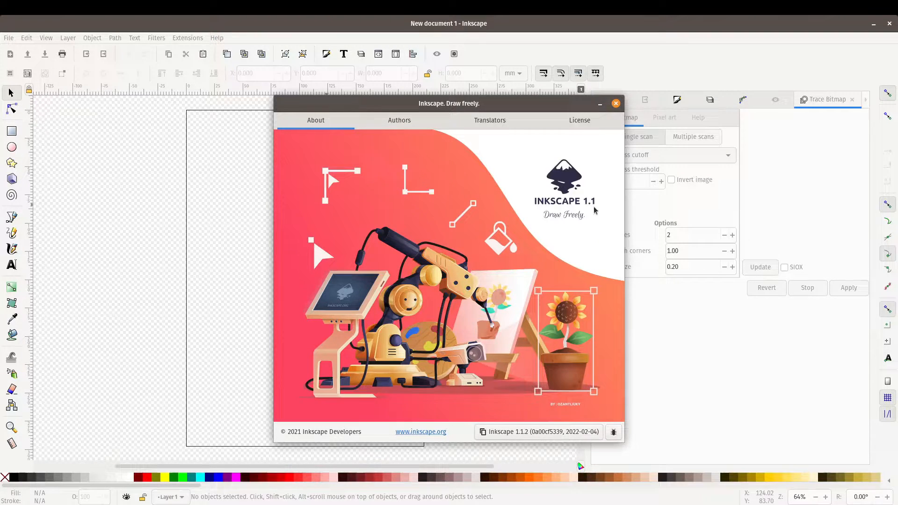
mouse_move(598, 185)
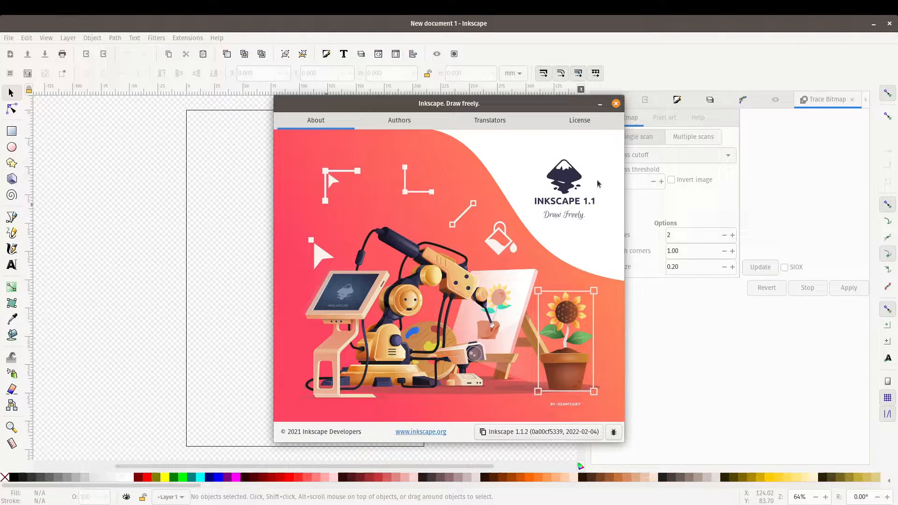
left_click(617, 104)
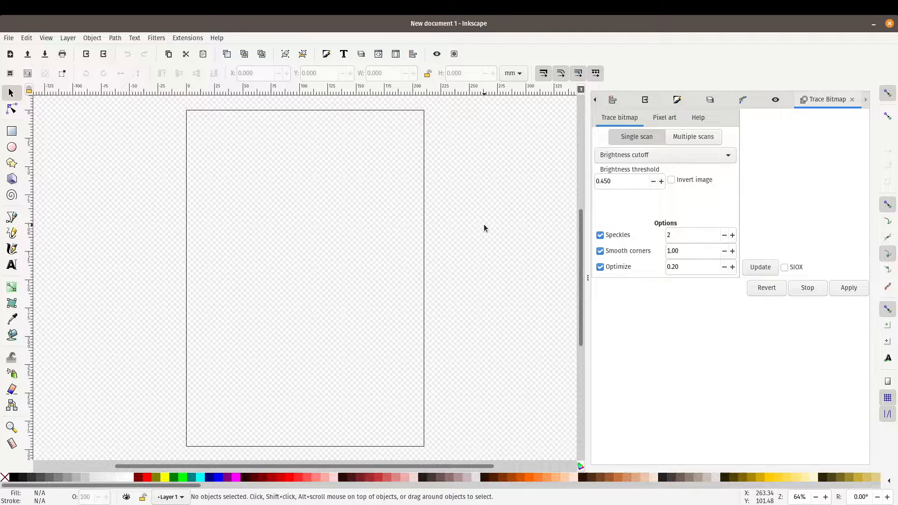
mouse_move(508, 220)
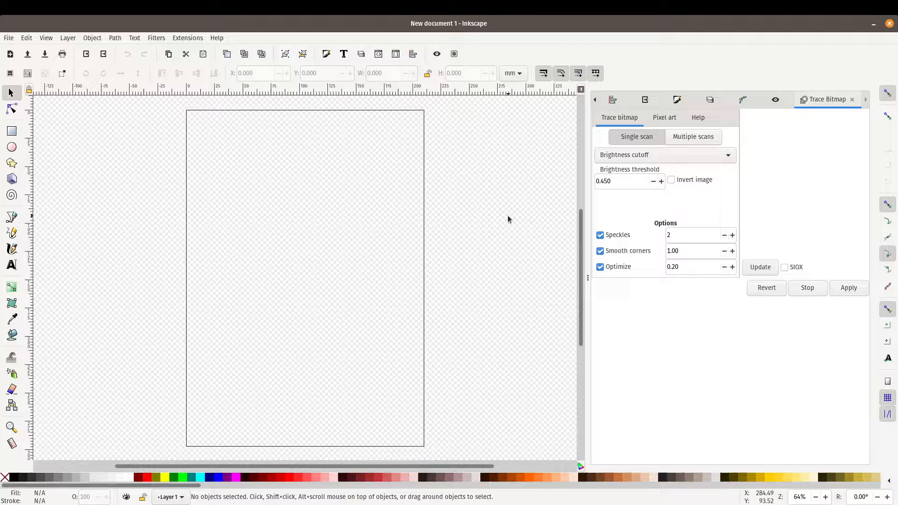
mouse_move(374, 198)
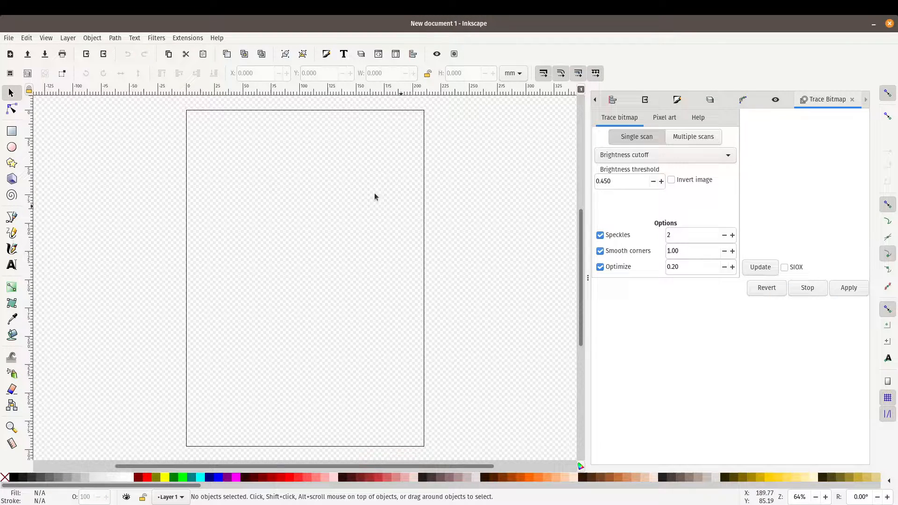
mouse_move(297, 261)
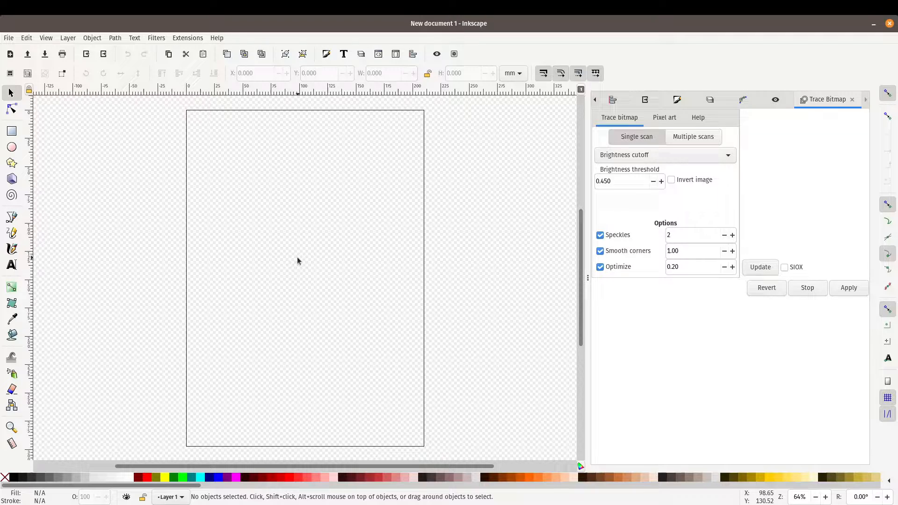
mouse_move(425, 275)
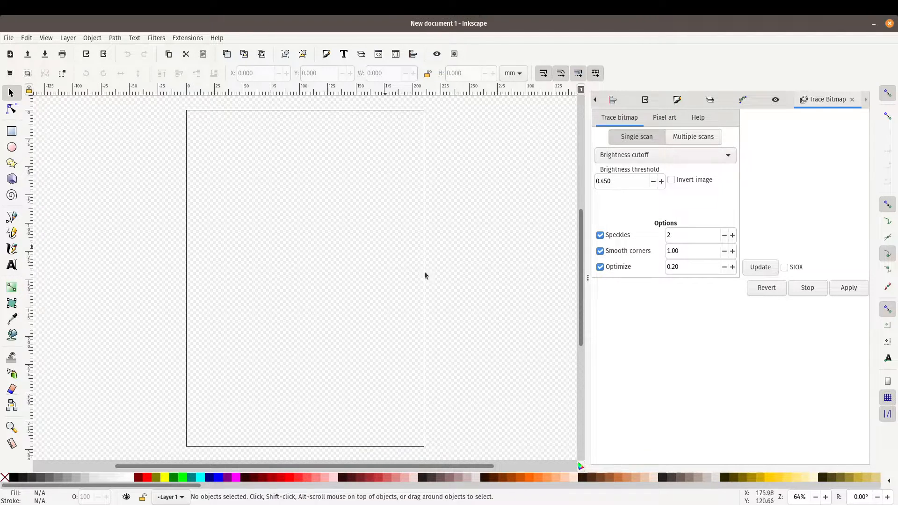
mouse_move(521, 303)
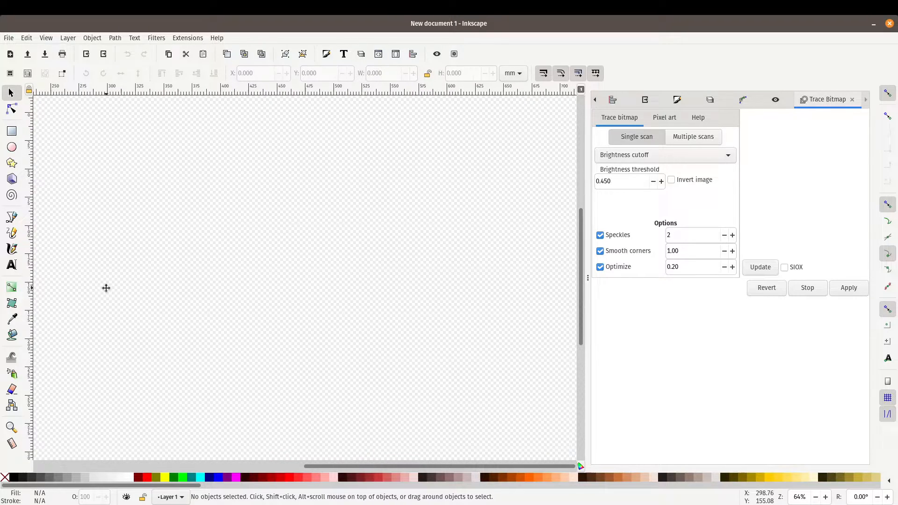
mouse_move(373, 228)
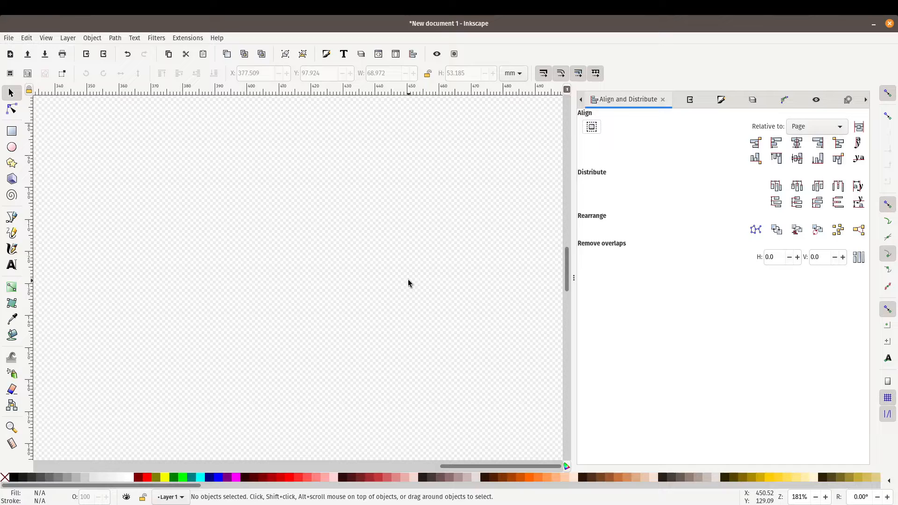
Choose the Rectangle tool to drag out a roughly 75 × 75 mm square.
left_click(11, 131)
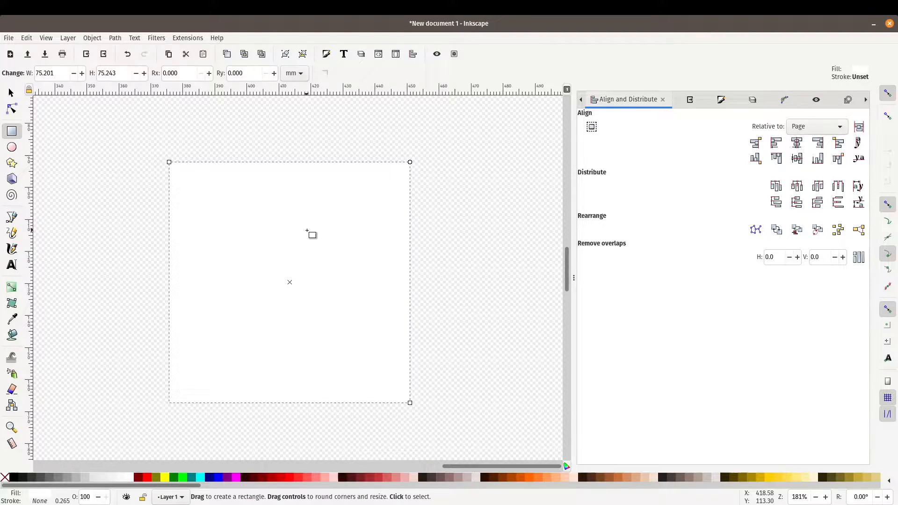
mouse_move(170, 133)
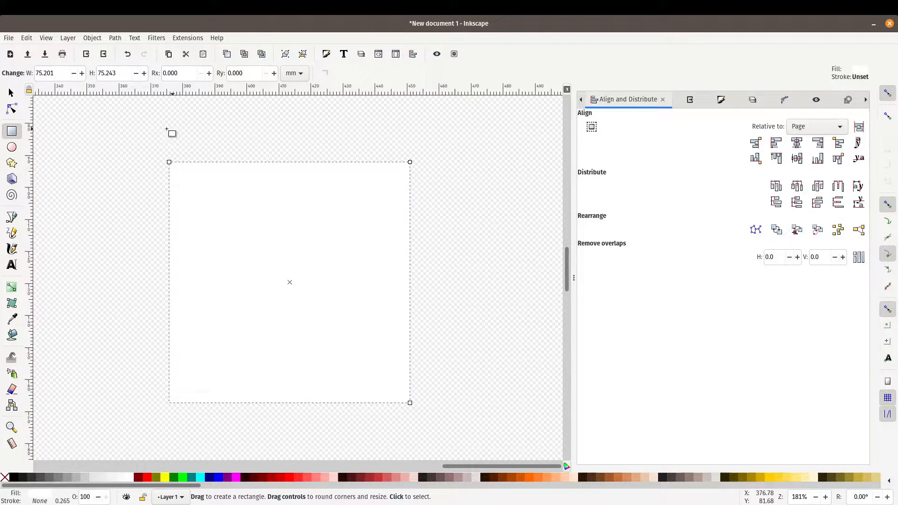
mouse_move(458, 243)
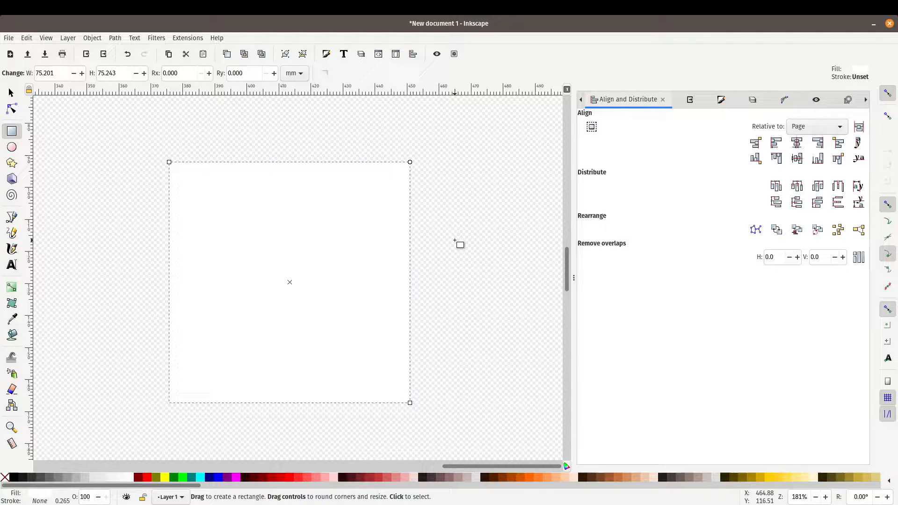
mouse_move(420, 133)
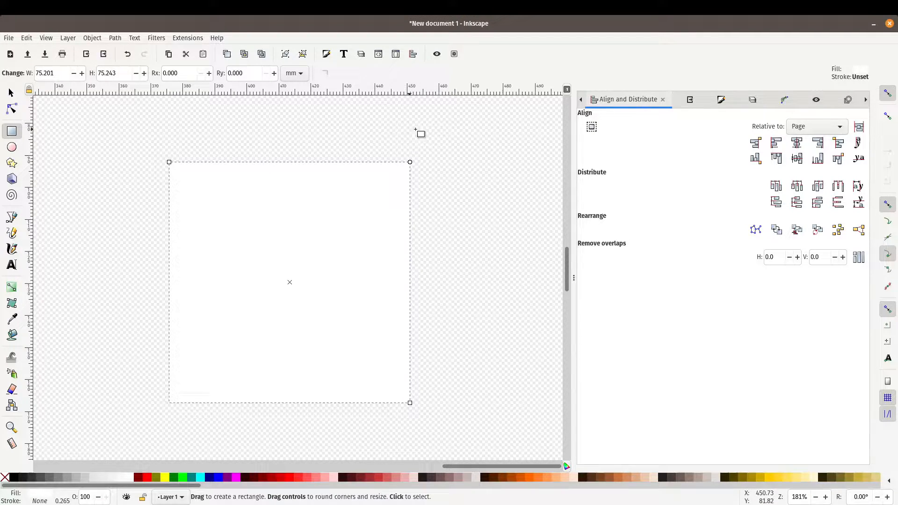
mouse_move(488, 261)
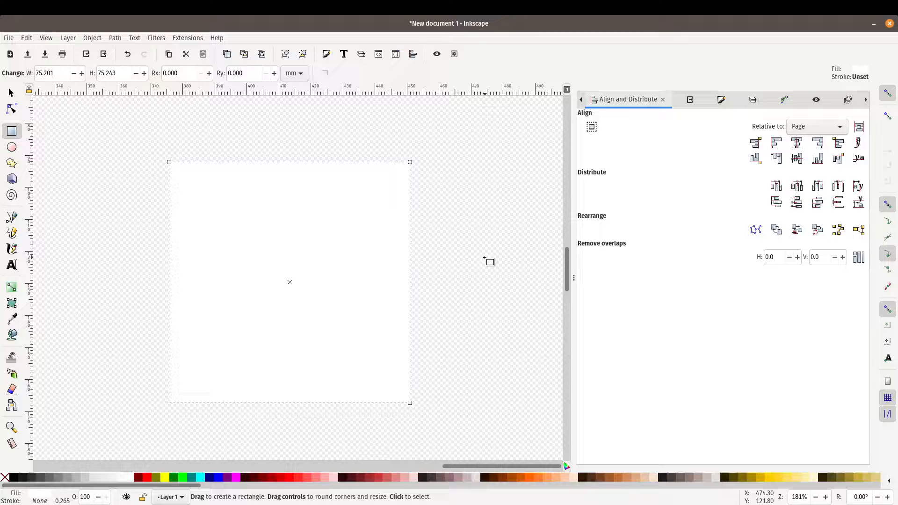
mouse_move(700, 107)
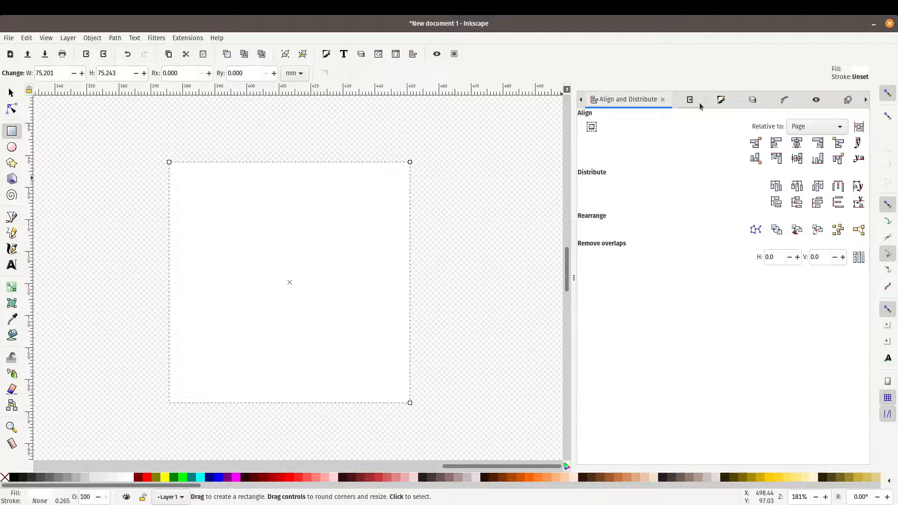
mouse_move(690, 100)
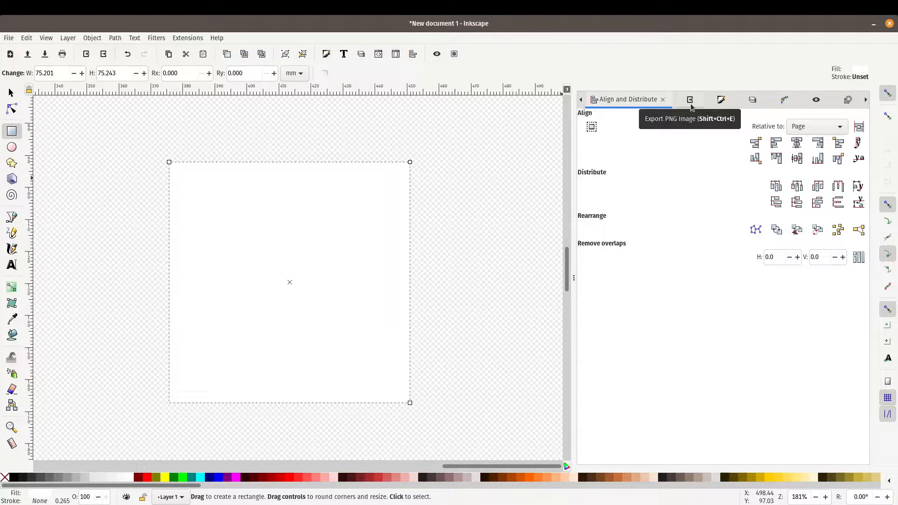
mouse_move(756, 100)
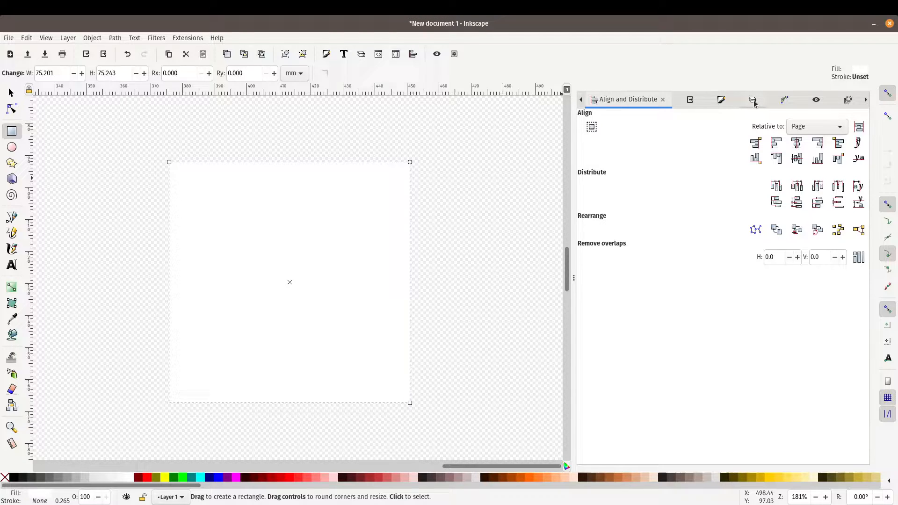
Bring up Document Properties showing the A4 portrait 210 × 297 mm page.
left_click(9, 37)
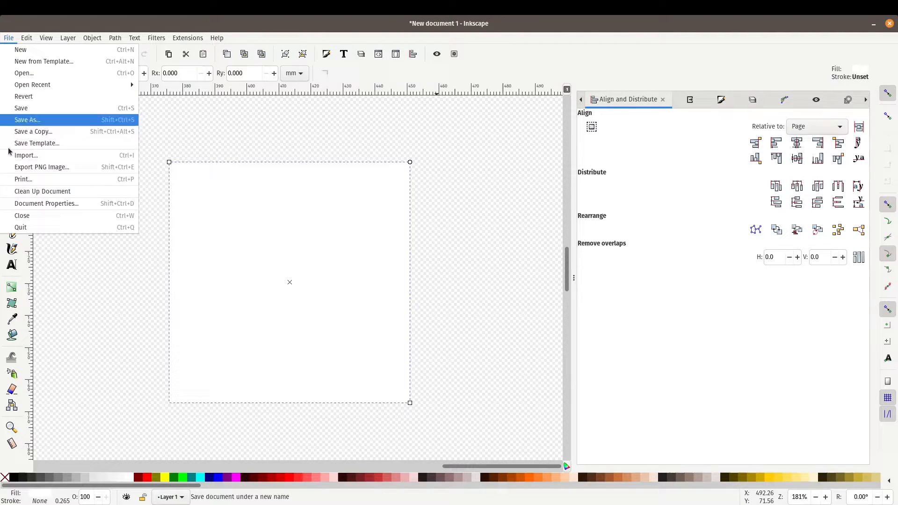
left_click(45, 203)
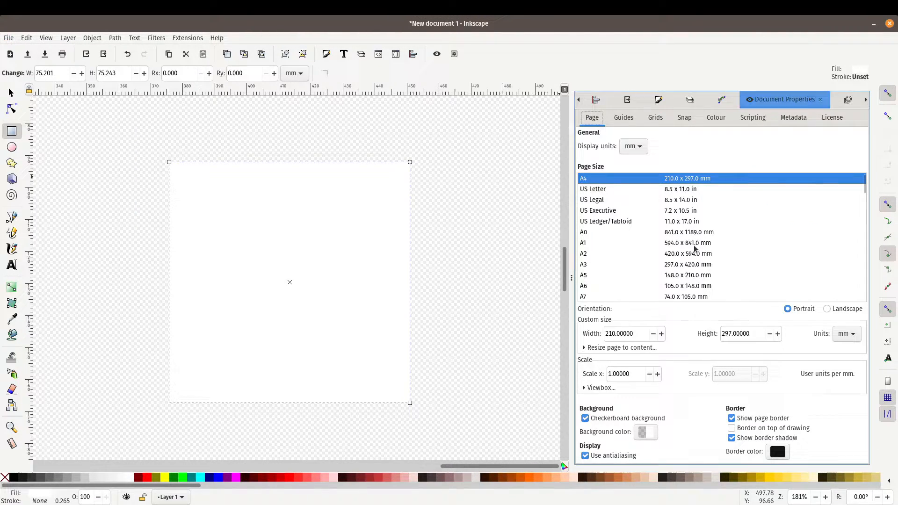
key("ctrl+shift+d")
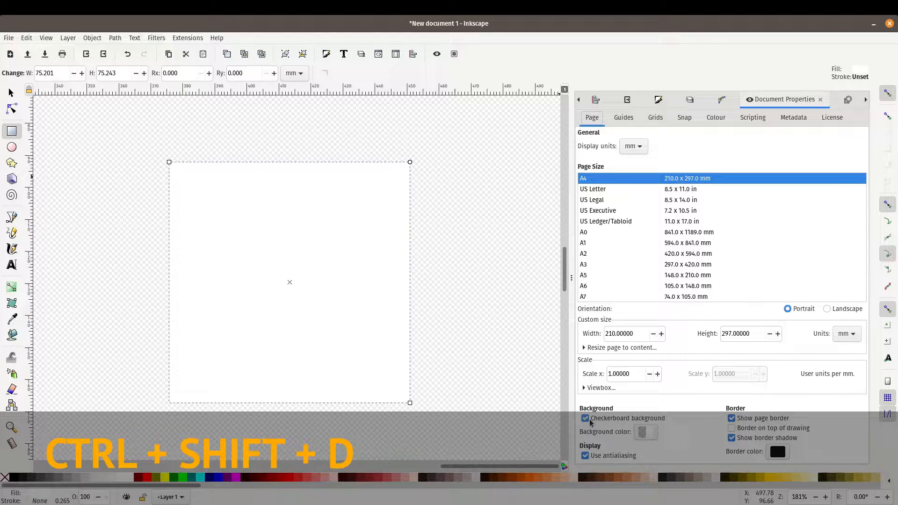
mouse_move(586, 420)
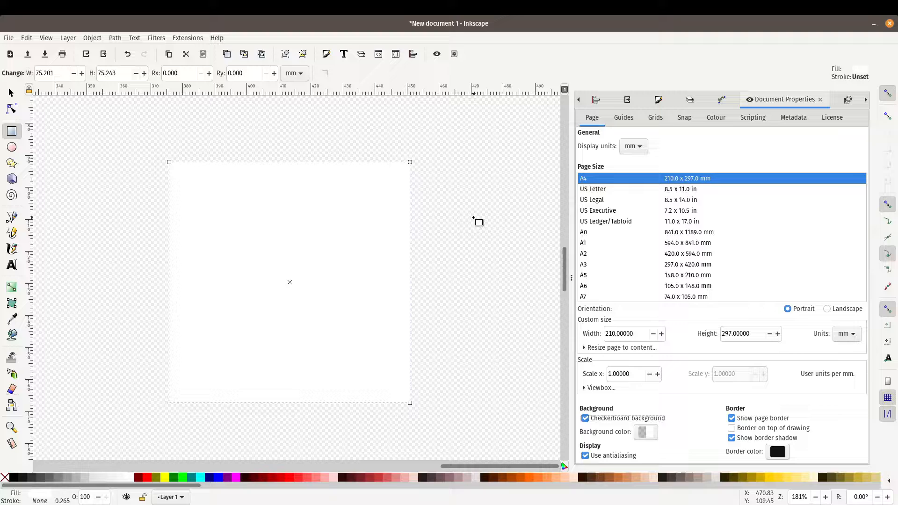
mouse_move(52, 118)
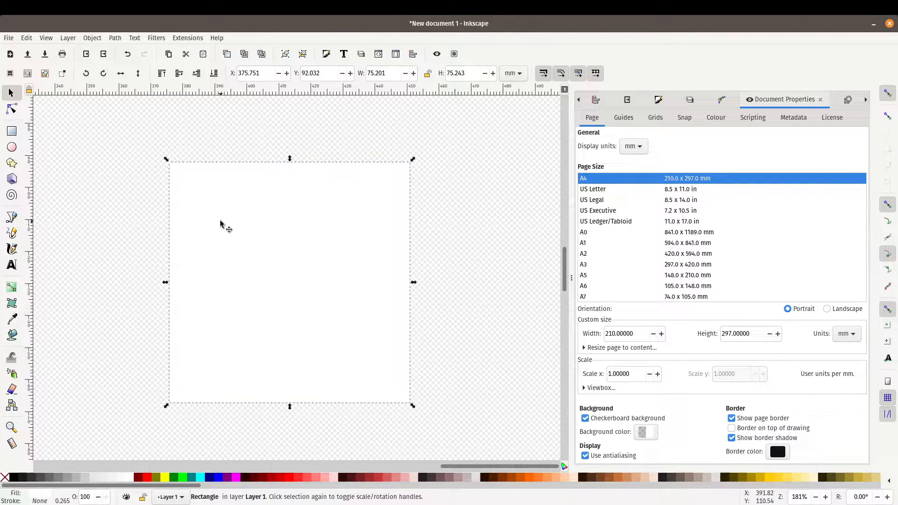
mouse_move(253, 327)
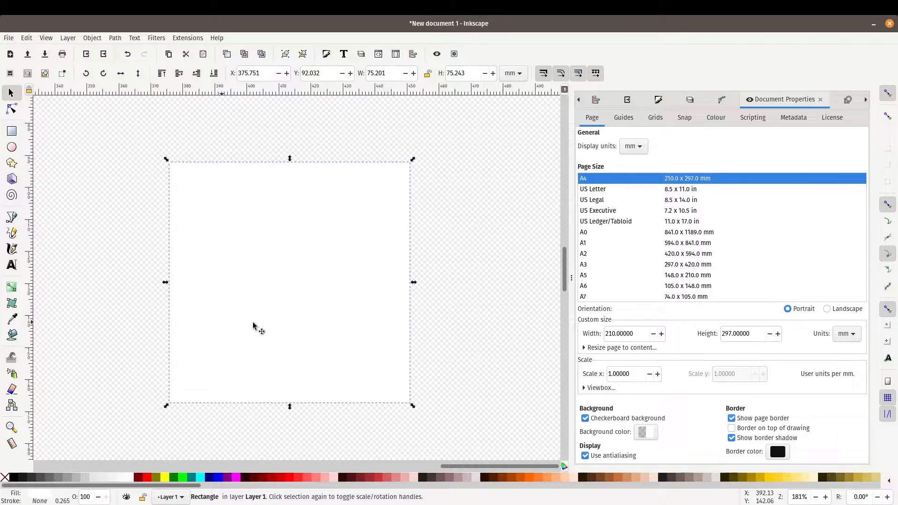
mouse_move(461, 263)
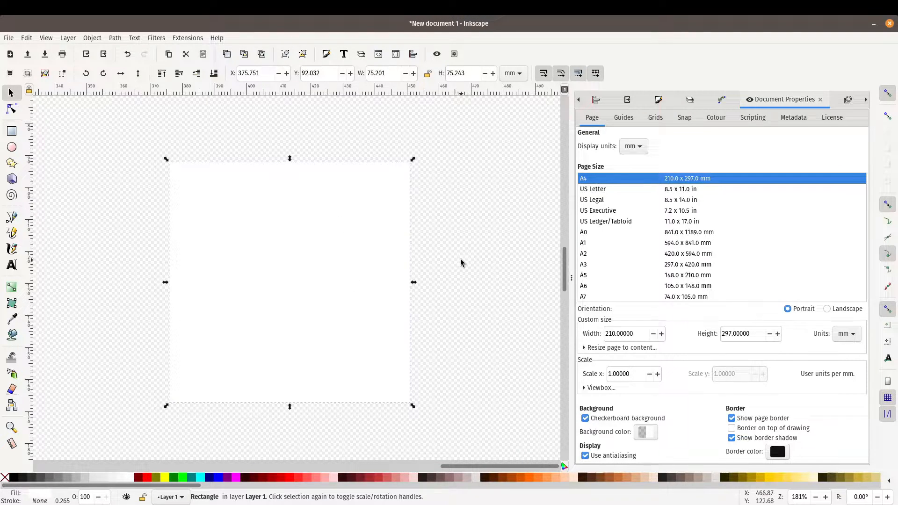
mouse_move(303, 206)
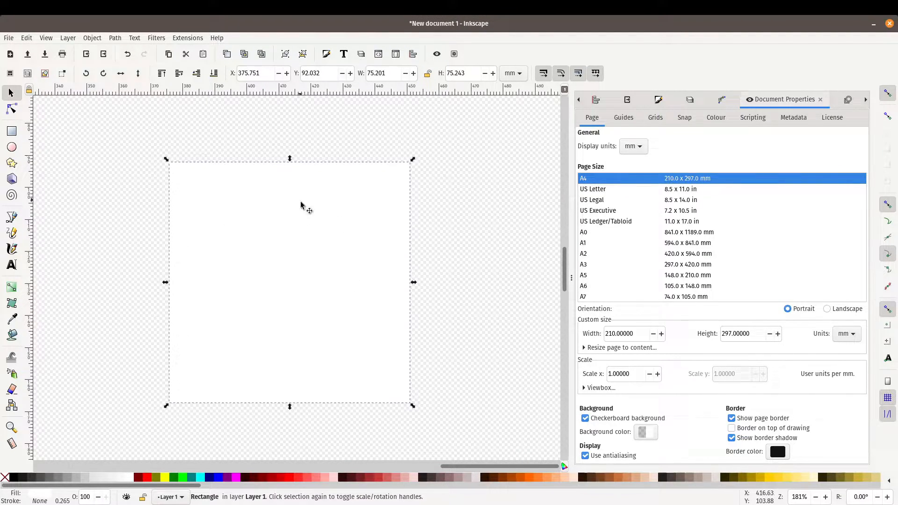
mouse_move(292, 478)
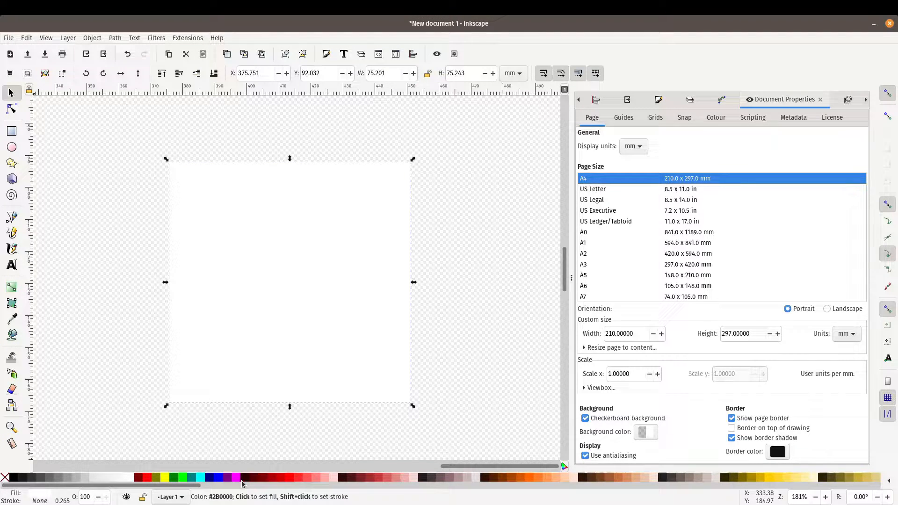
mouse_move(236, 477)
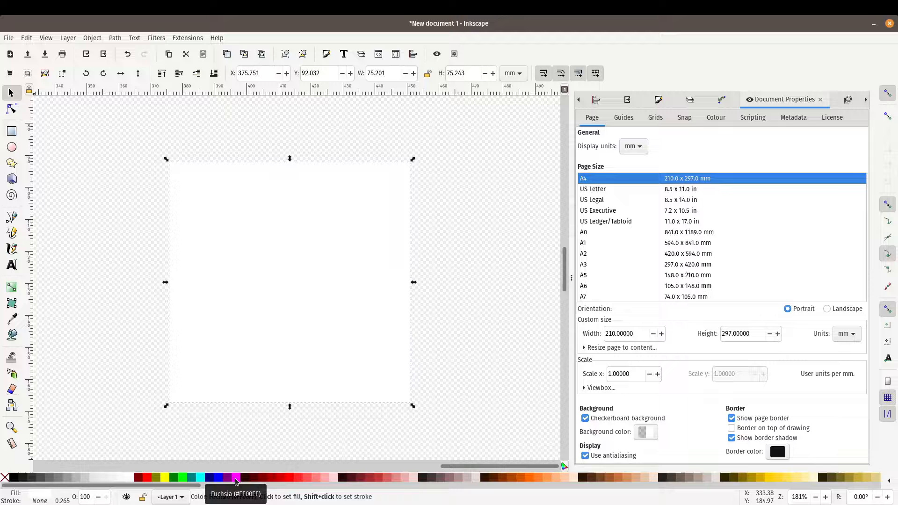
Fill the selected 75 mm square with the Fuchsia palette swatch.
left_click(236, 479)
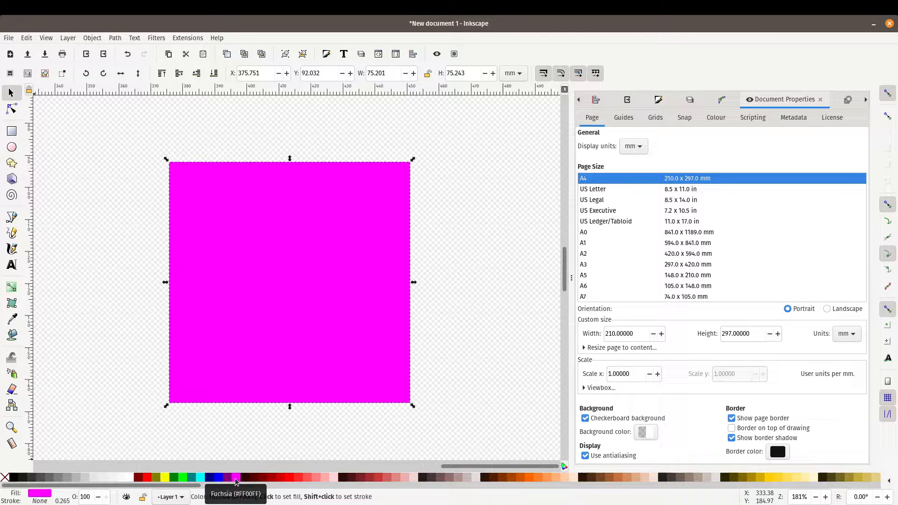
mouse_move(372, 302)
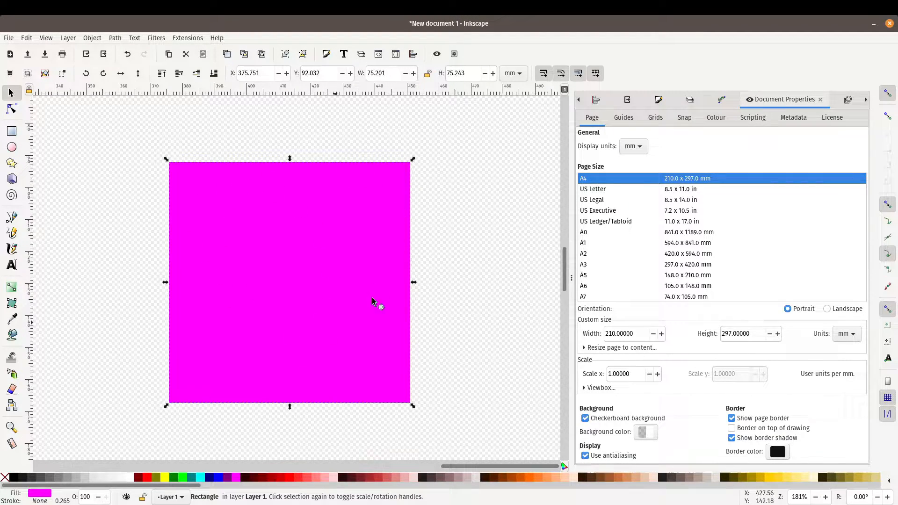
mouse_move(244, 324)
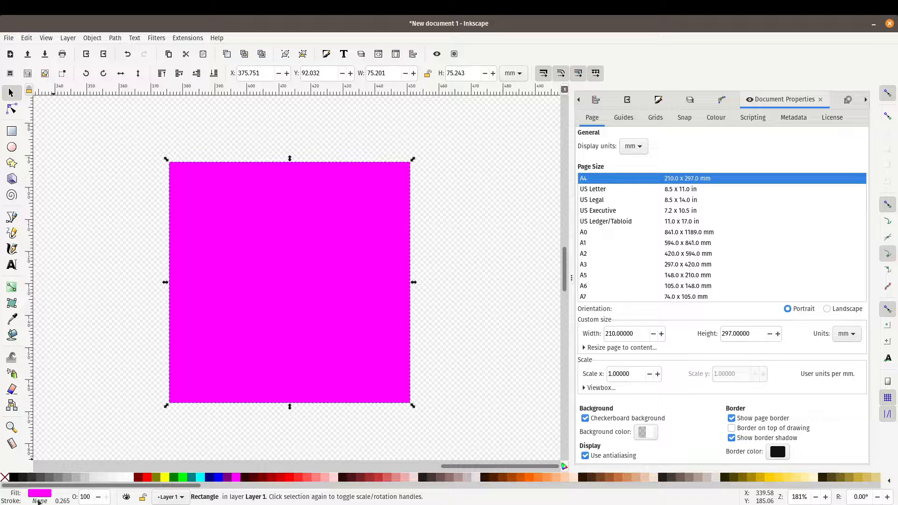
mouse_move(174, 170)
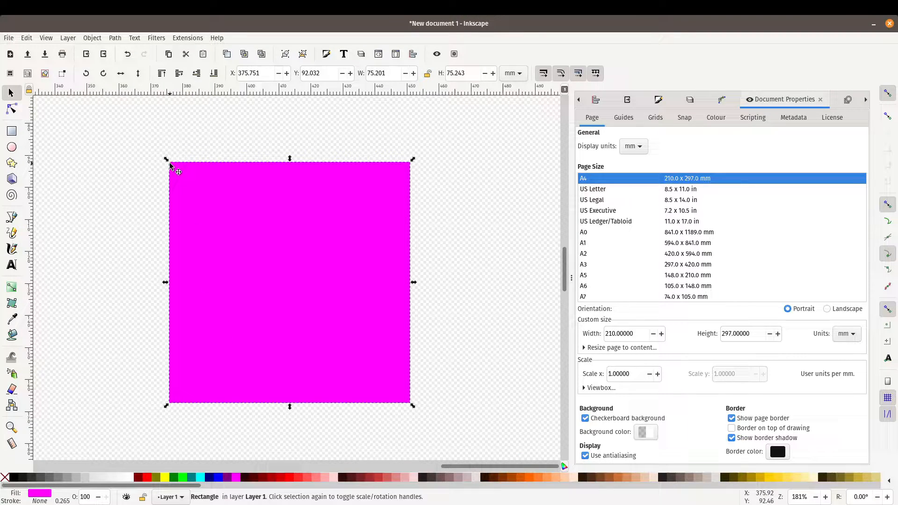
mouse_move(17, 476)
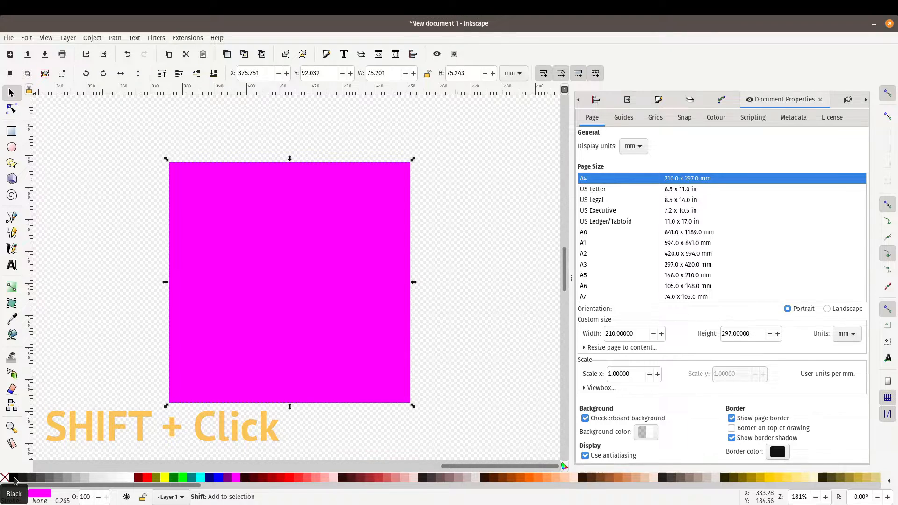
mouse_move(175, 275)
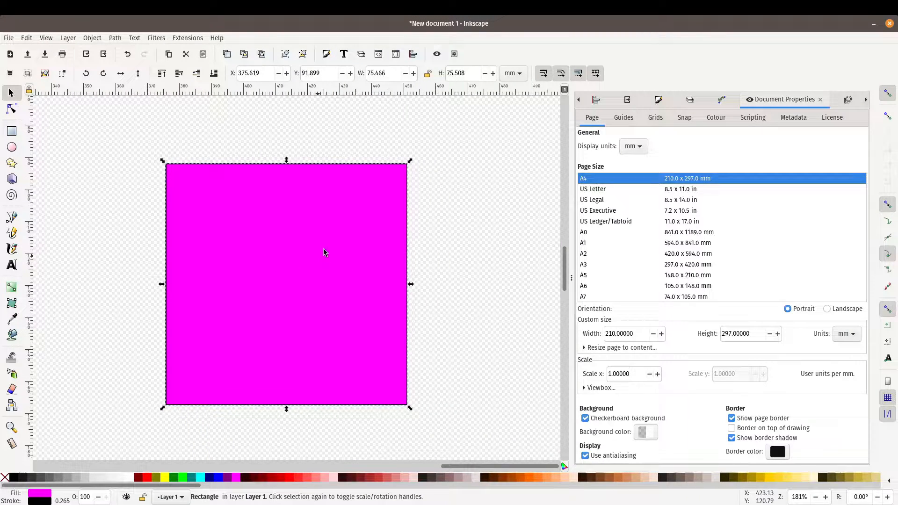
mouse_move(450, 199)
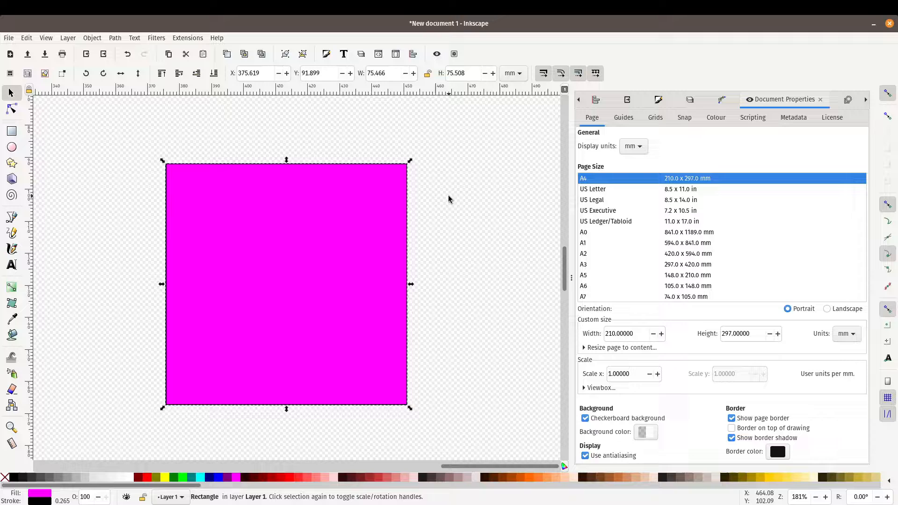
mouse_move(613, 108)
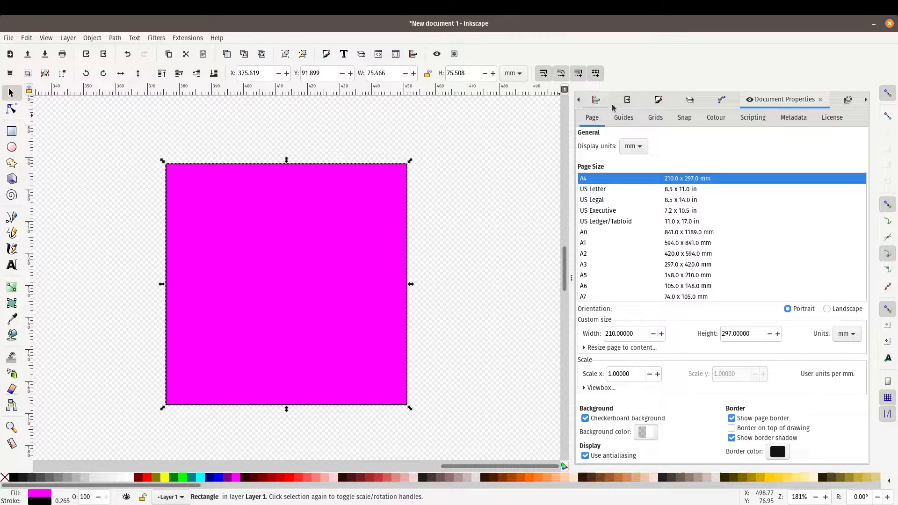
mouse_move(659, 99)
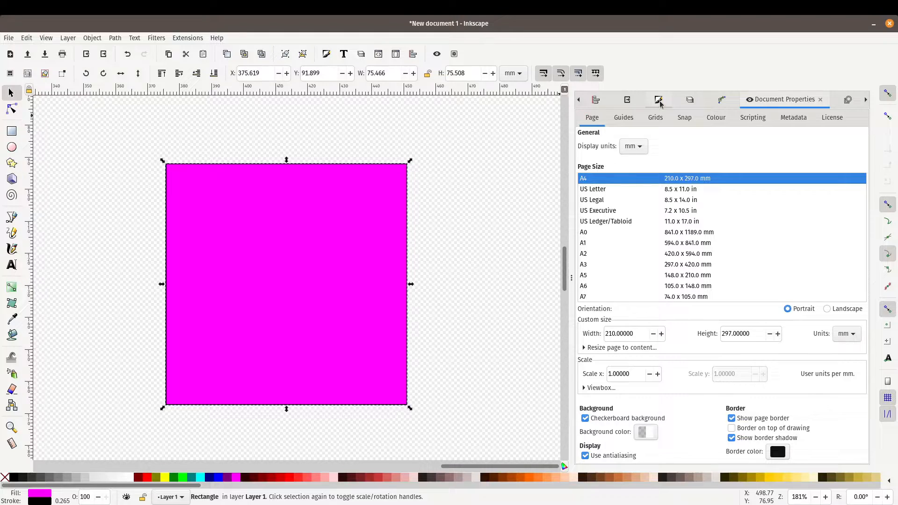
In Fill and Stroke, shift the square's fill to a darkened red on the colour wheel.
left_click(658, 101)
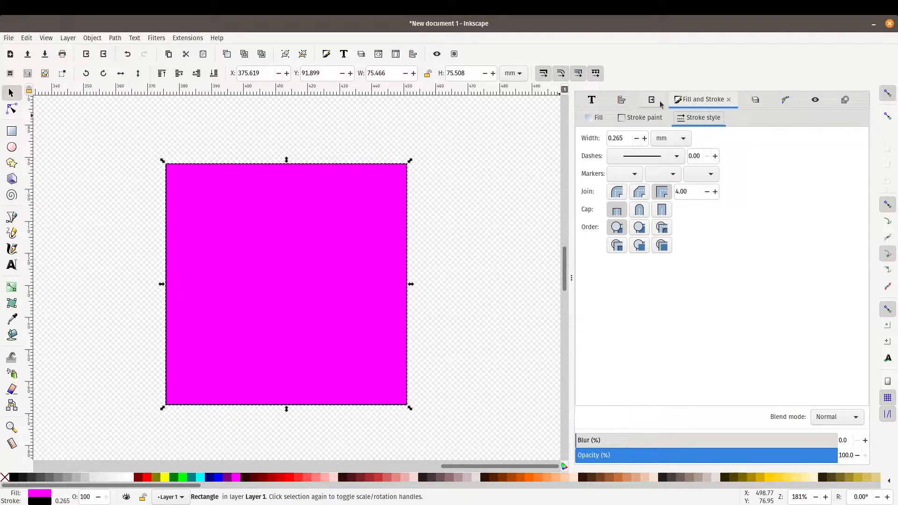
left_click(598, 118)
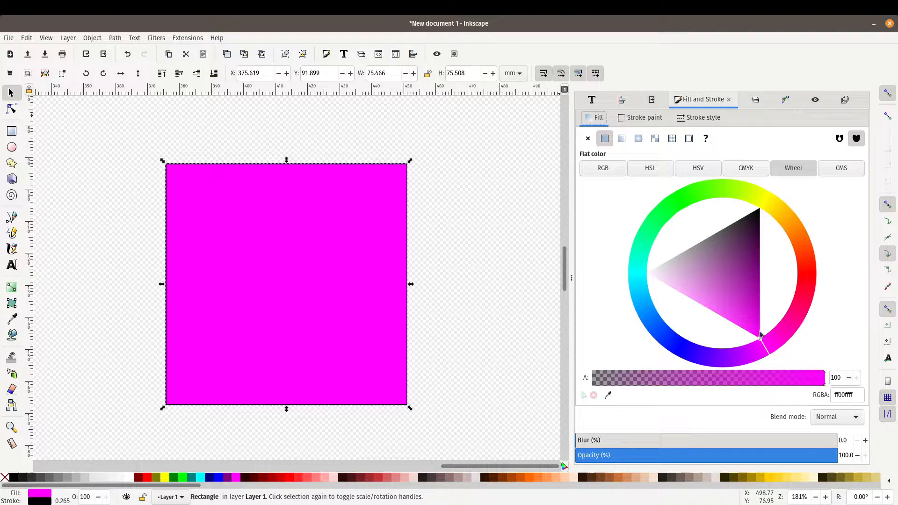
left_click(769, 334)
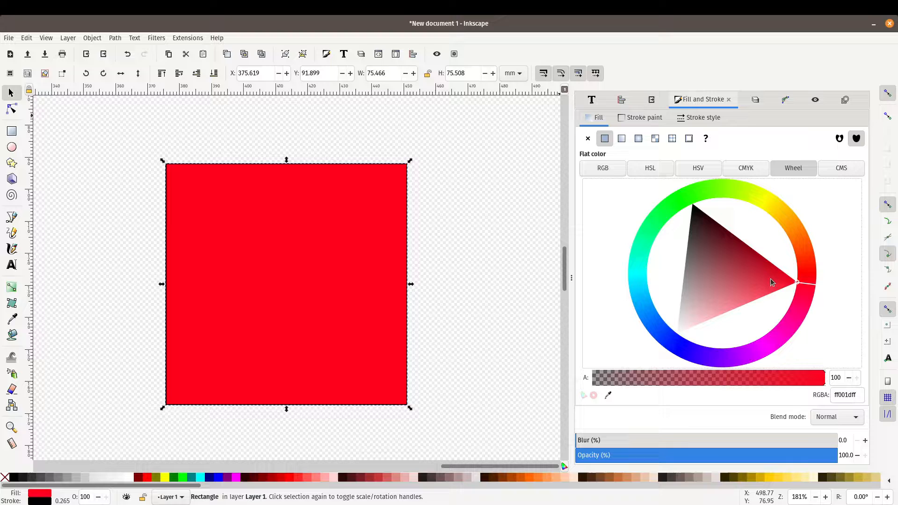
left_click(736, 288)
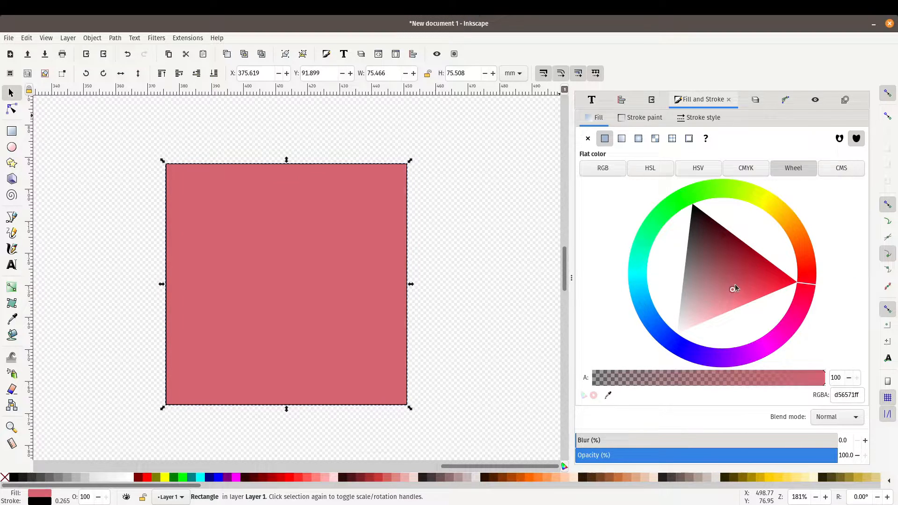
left_click(740, 267)
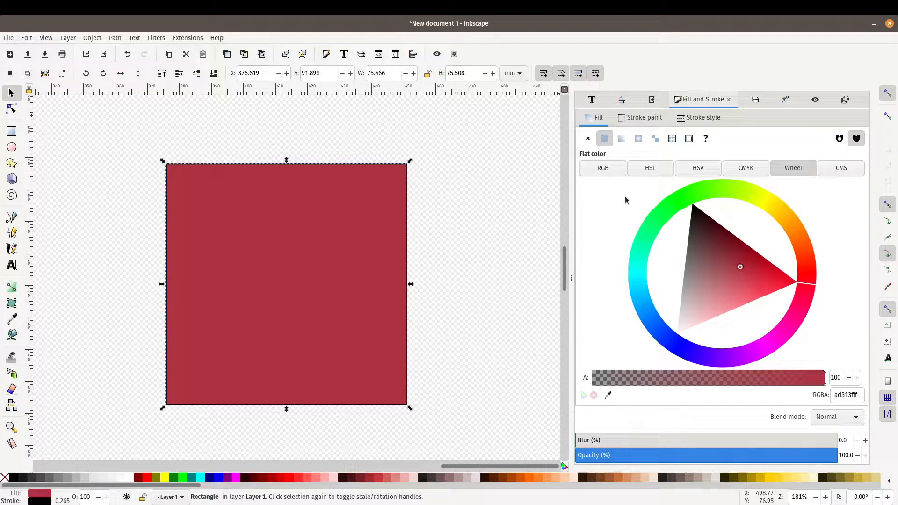
Browse the RGB, HSL and HSV modes, return to the wheel and pick a more muted shade.
left_click(603, 168)
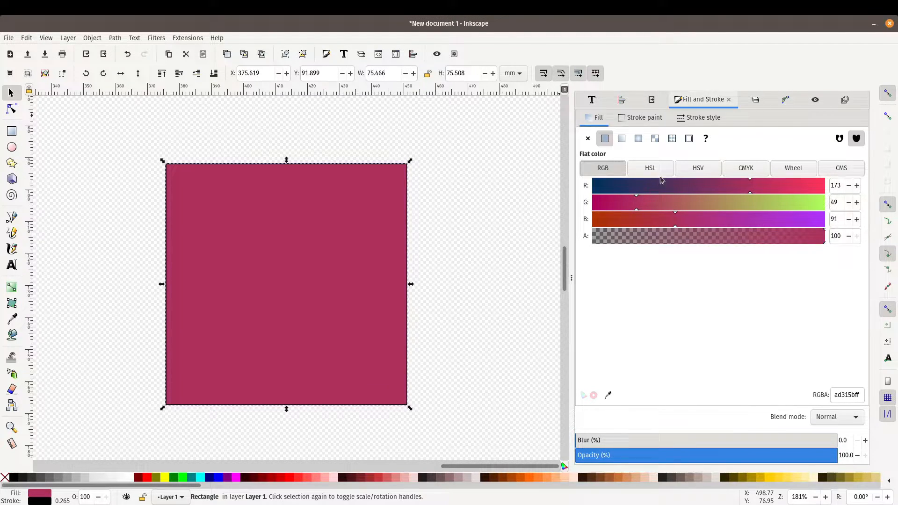
left_click(649, 168)
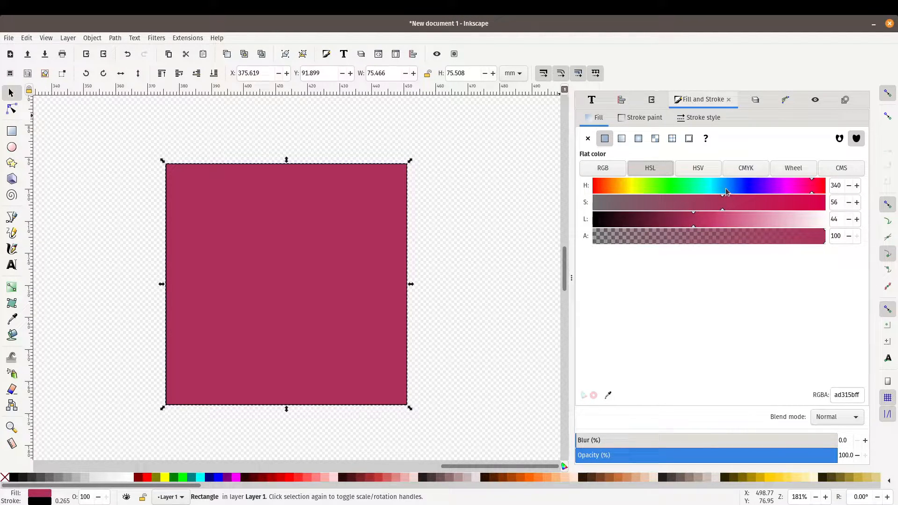
left_click(698, 167)
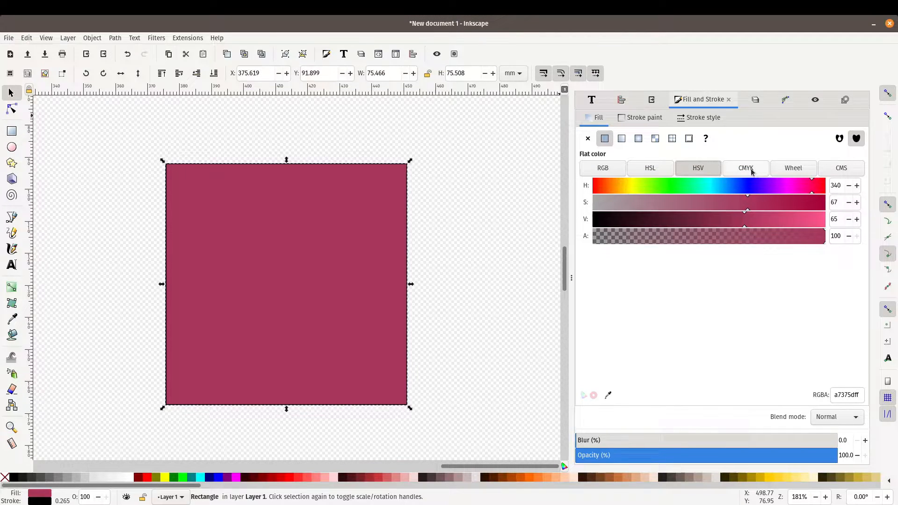
left_click(794, 168)
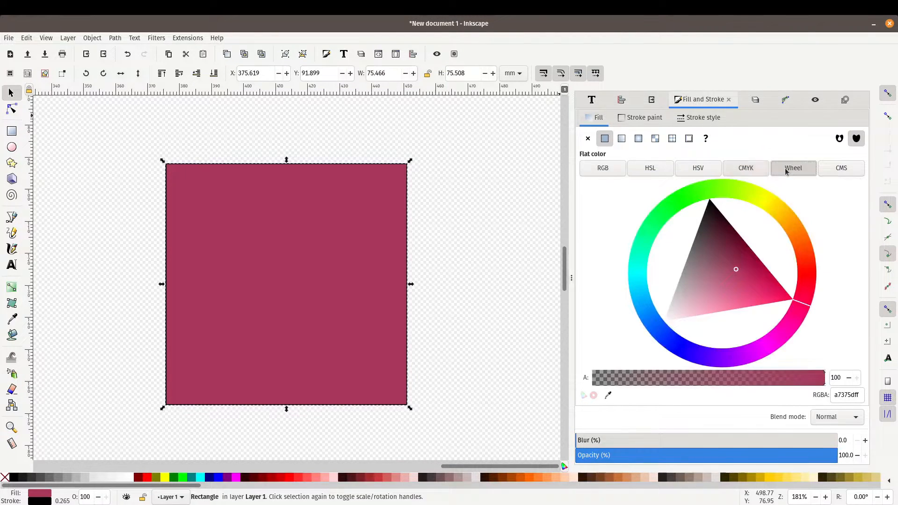
mouse_move(675, 186)
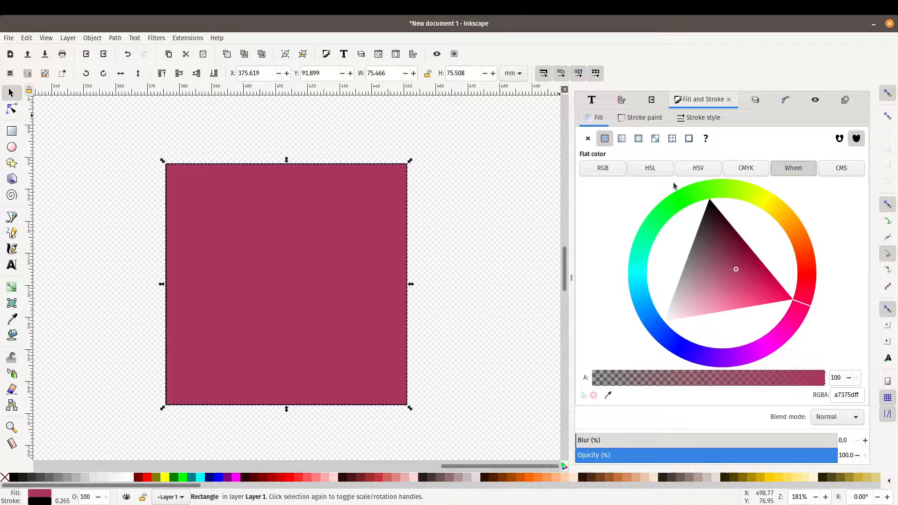
mouse_move(738, 298)
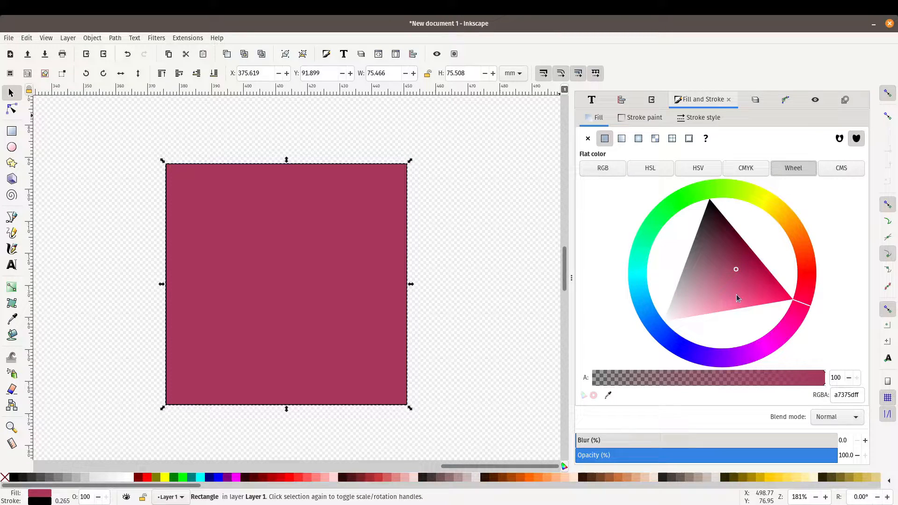
left_click(718, 269)
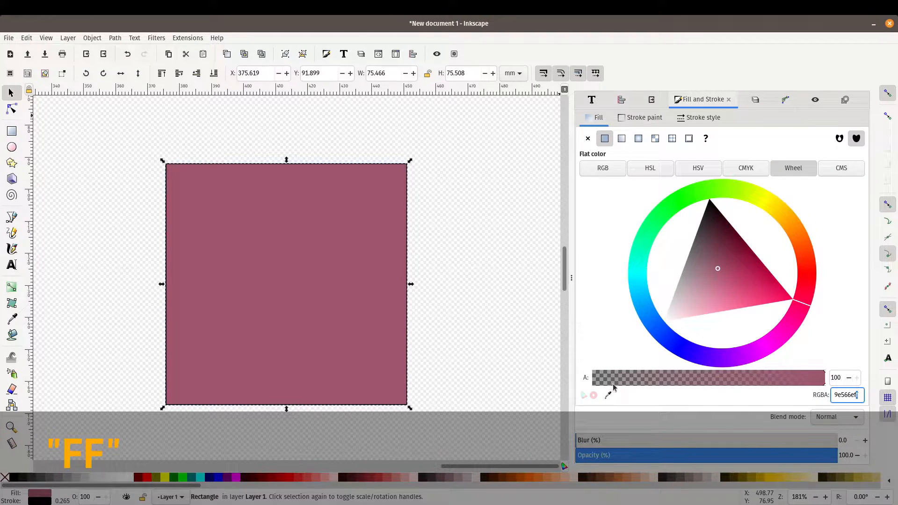
mouse_move(608, 395)
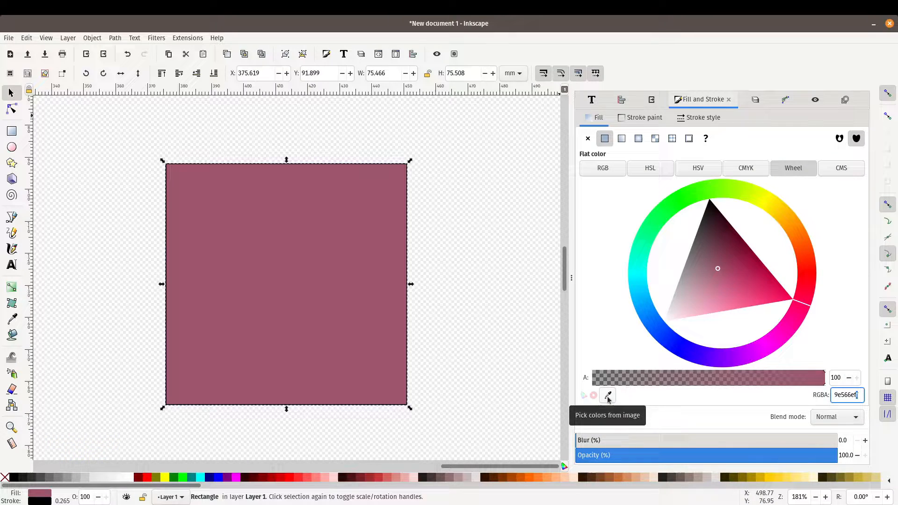
Start the eyedropper to sample a colour from the canvas for the mauve square.
left_click(608, 395)
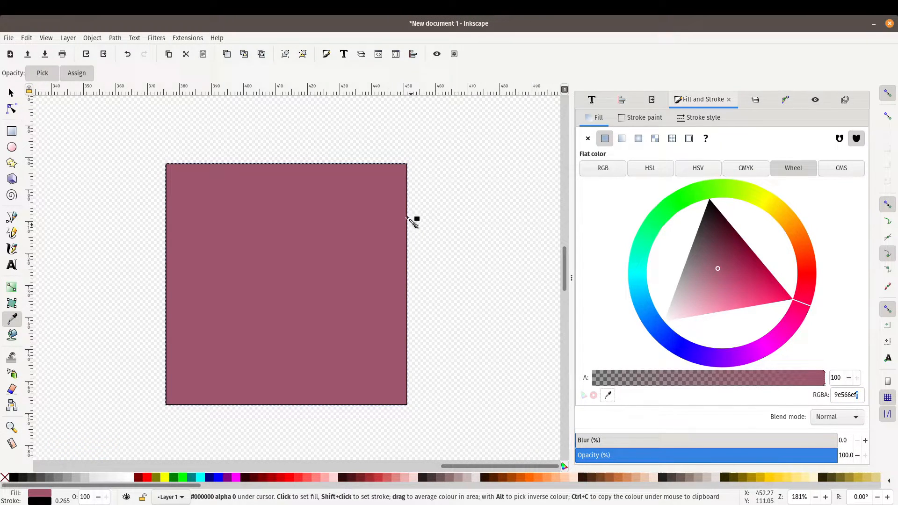
mouse_move(459, 202)
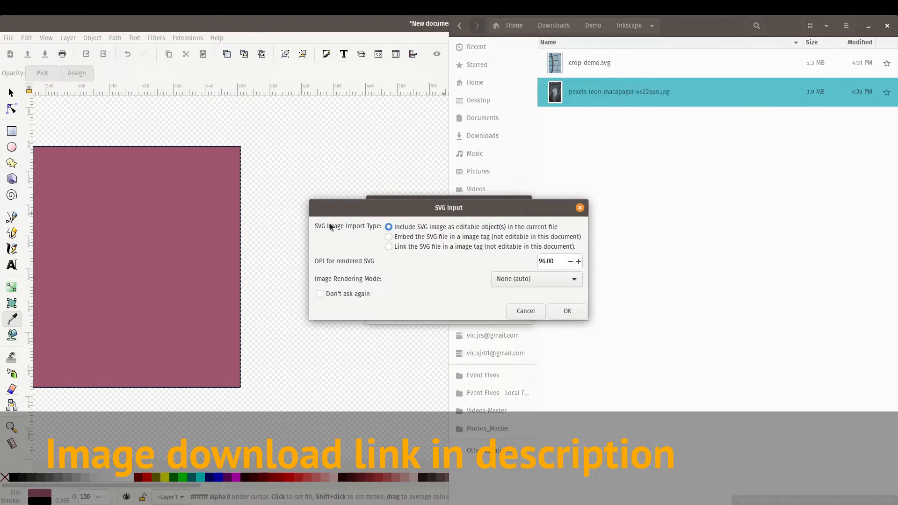
Confirm importing the downloaded JPG photo of the spiralling atrium.
left_click(567, 310)
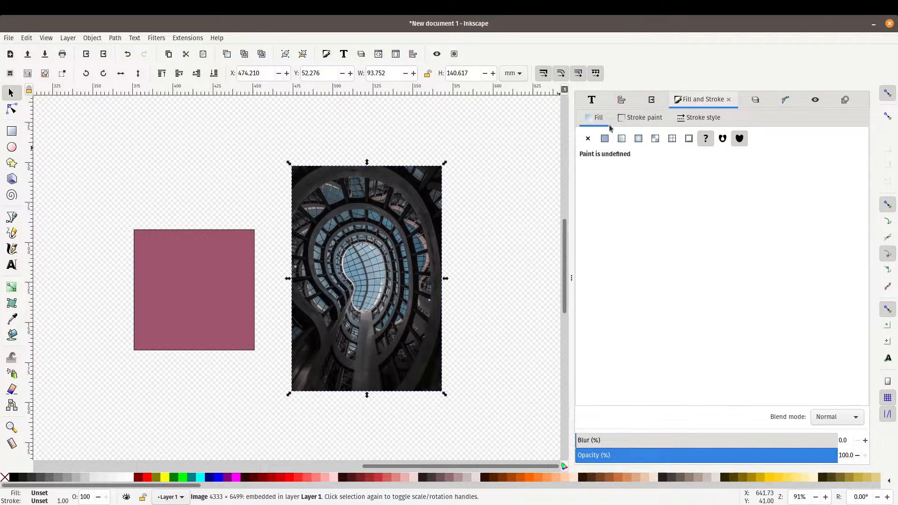
mouse_move(226, 295)
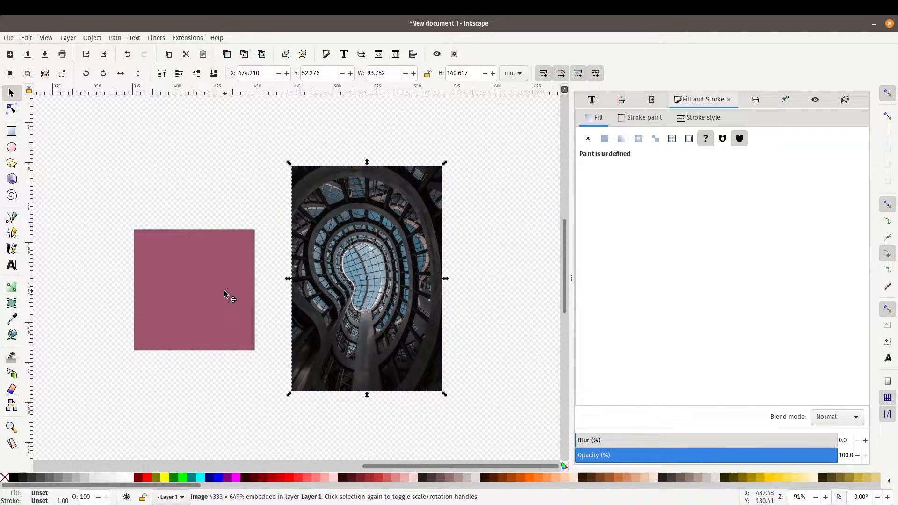
Select the mauve square and sample a steel-blue fill from the photo with the Dropper.
left_click(194, 289)
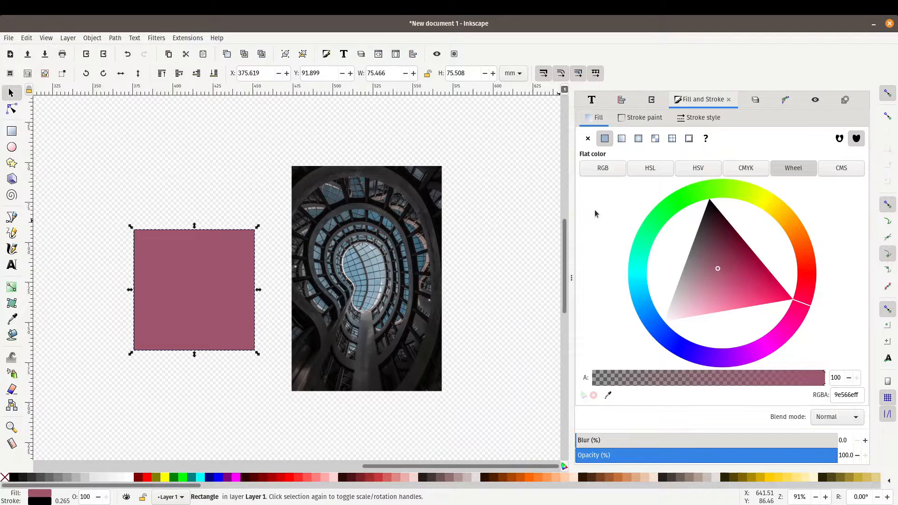
left_click(11, 319)
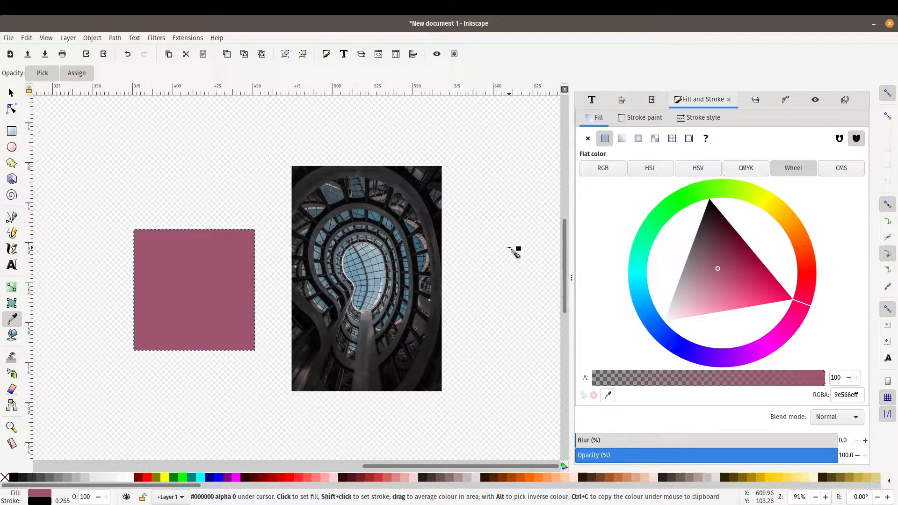
mouse_move(440, 286)
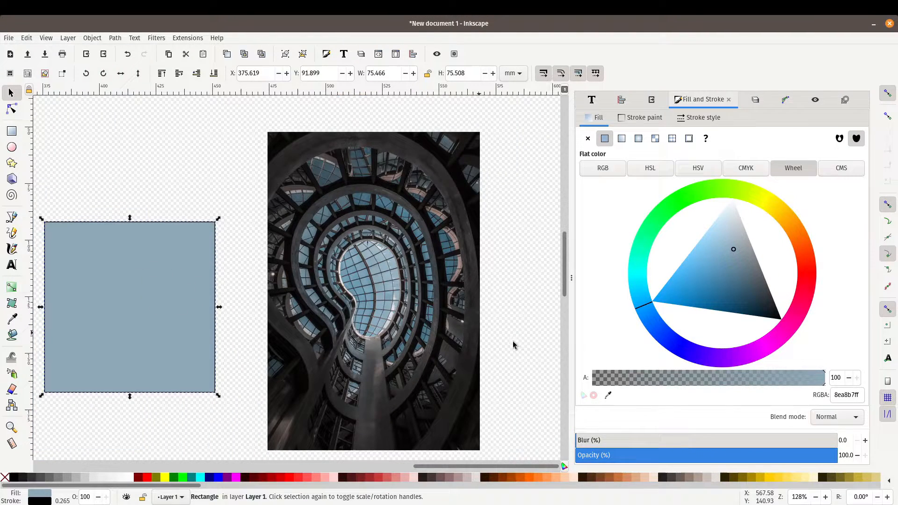
left_click(11, 319)
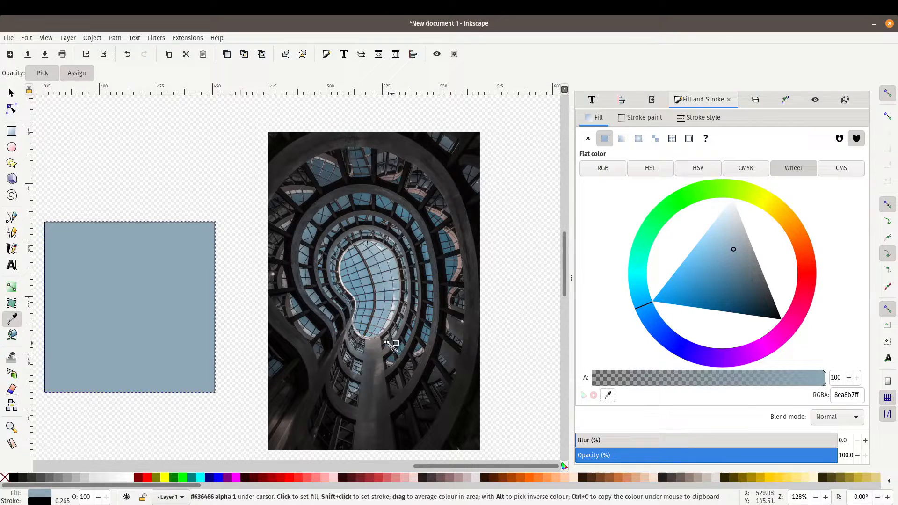
mouse_move(381, 349)
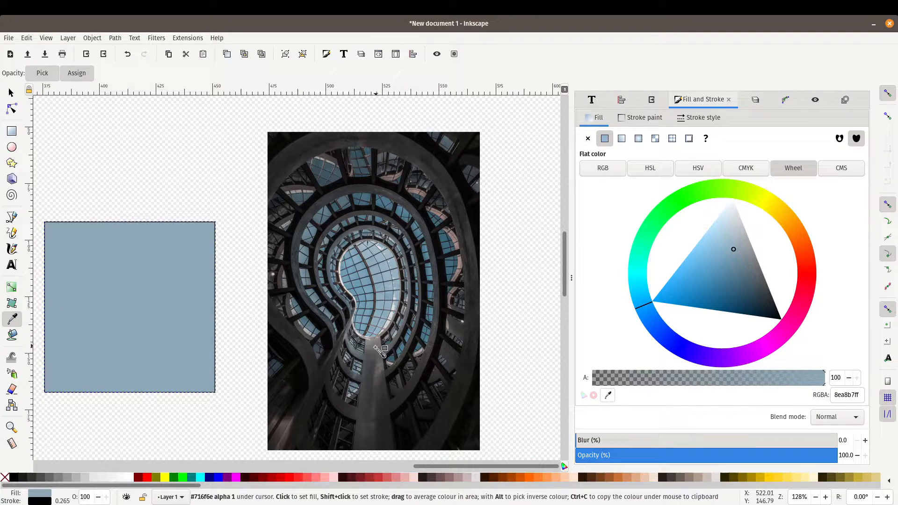
mouse_move(381, 347)
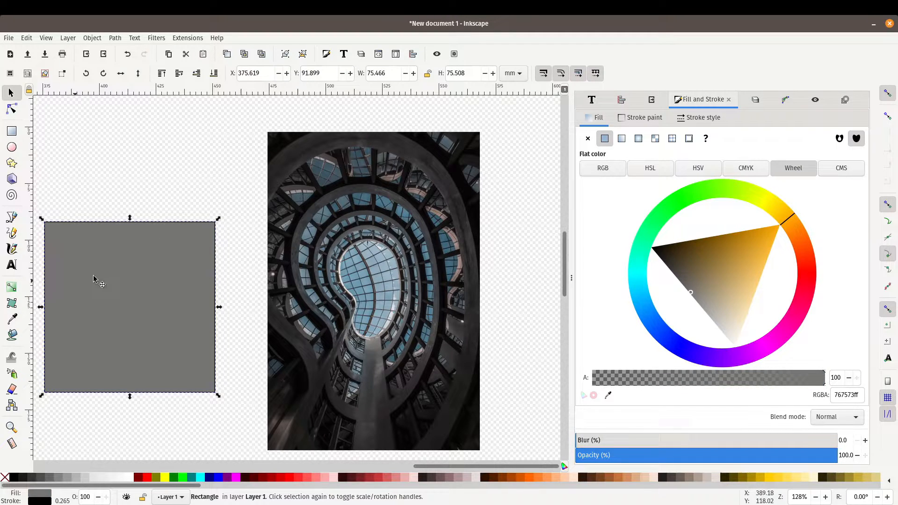
mouse_move(601, 322)
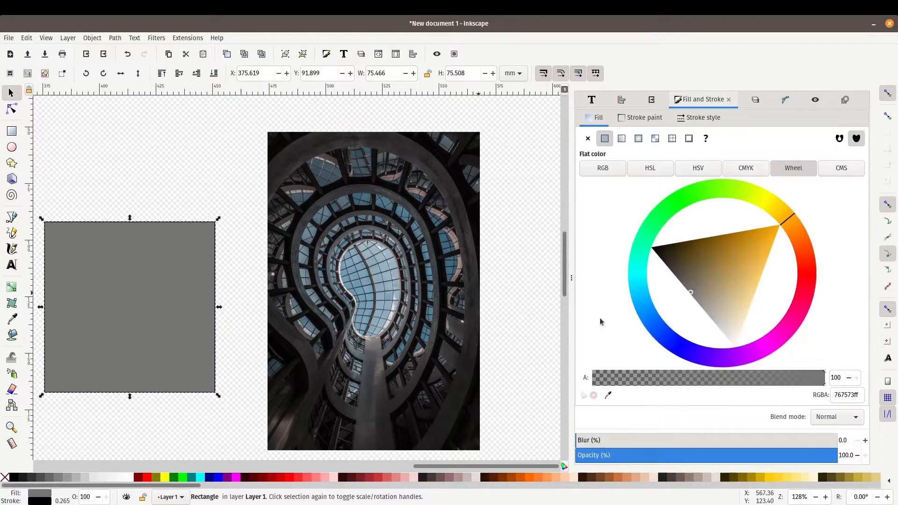
left_click(12, 319)
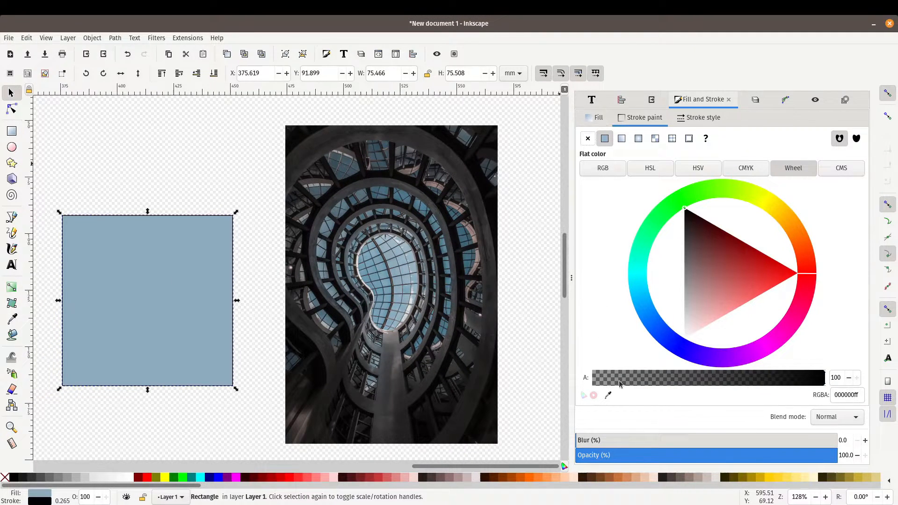
Sample a blue-grey fill from the photo, check its RGBA 8eabbdff, then deselect.
left_click(11, 319)
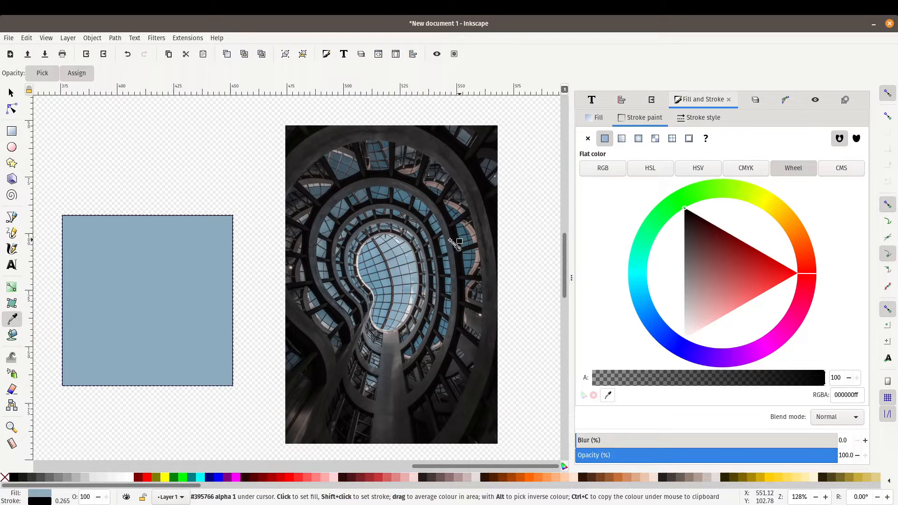
mouse_move(183, 274)
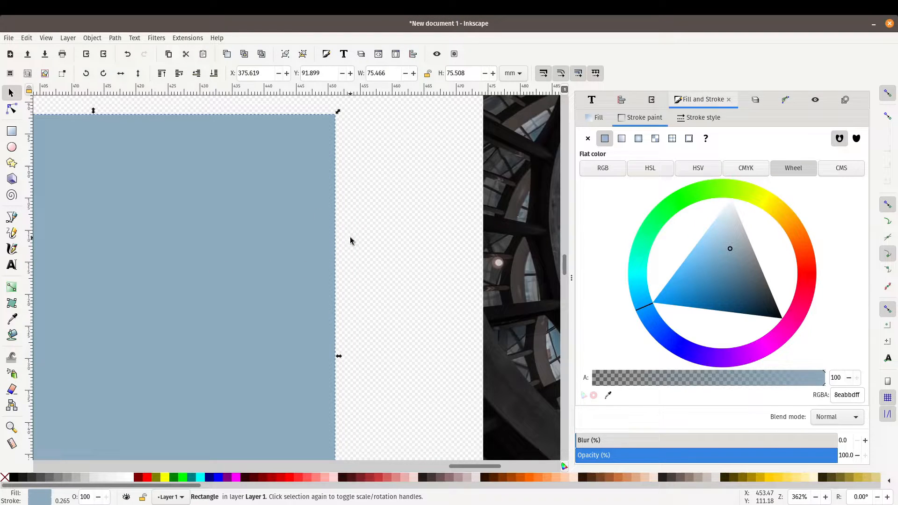
left_click(342, 216)
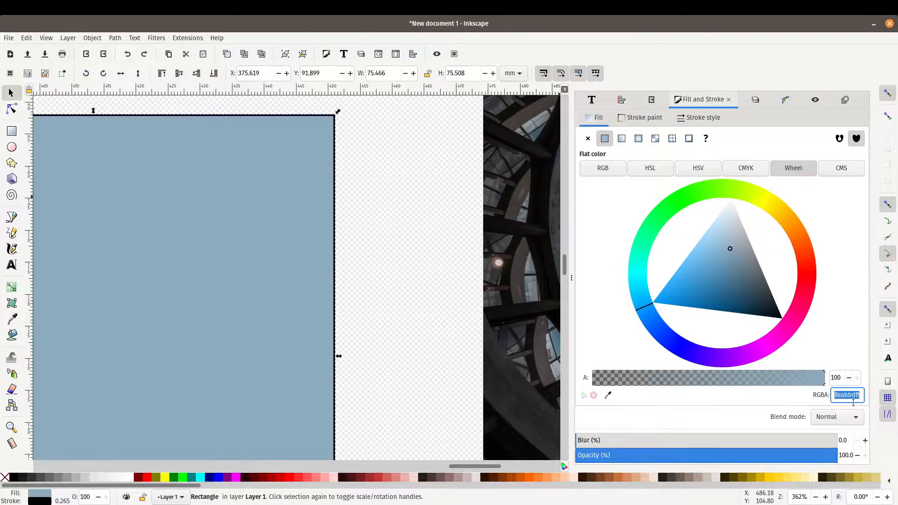
mouse_move(847, 395)
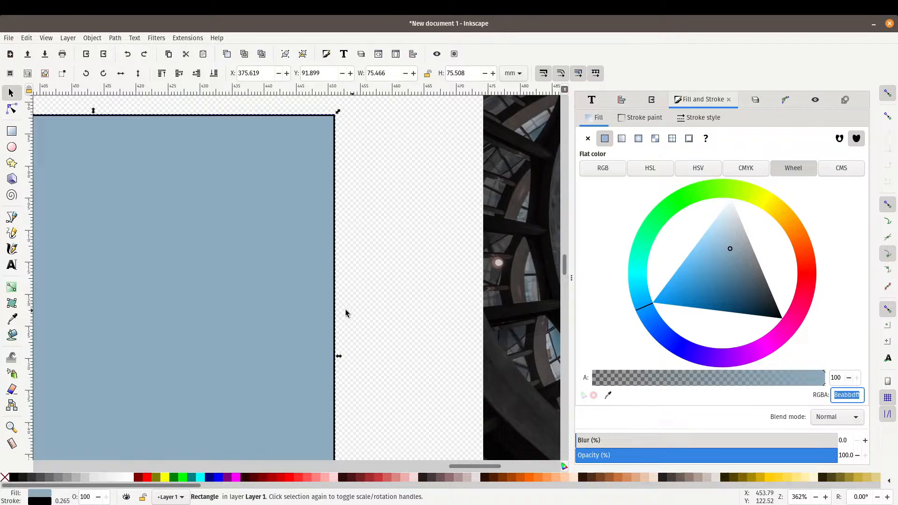
left_click(389, 275)
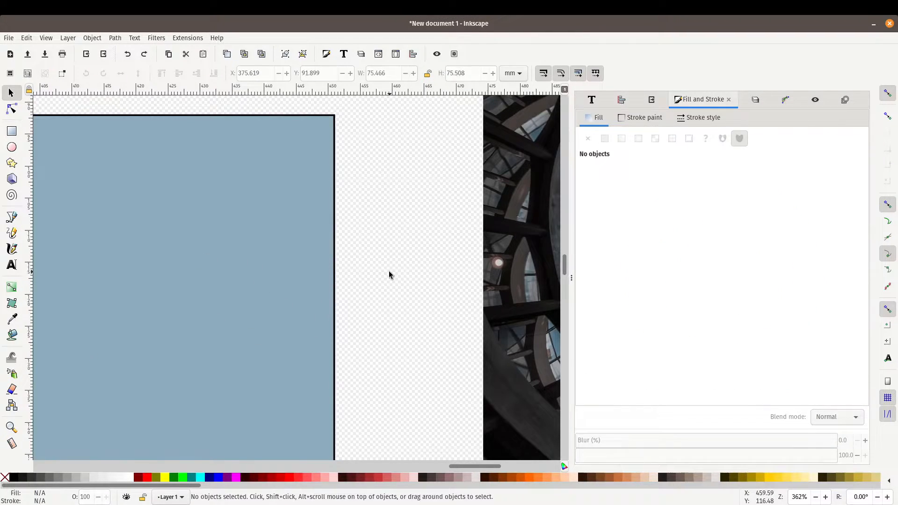
Reselect the steel-blue square to view its stroke paint settings.
left_click(229, 275)
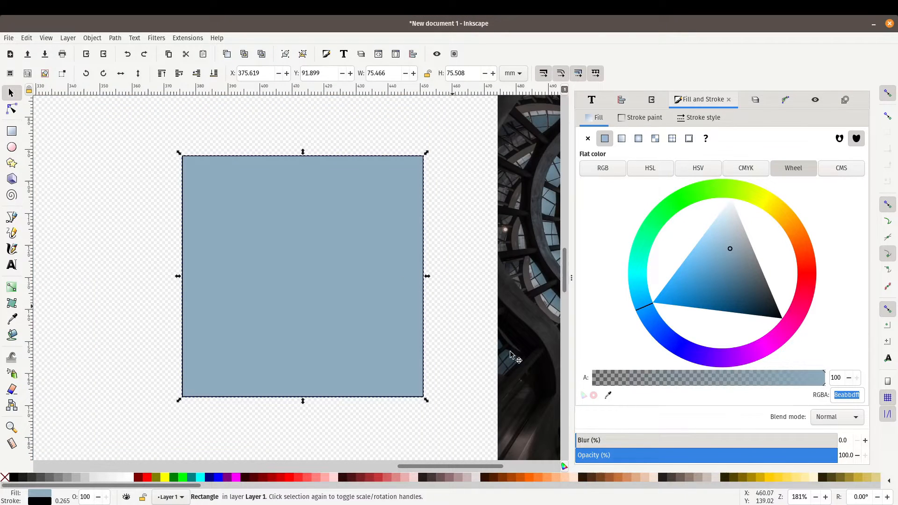
mouse_move(825, 388)
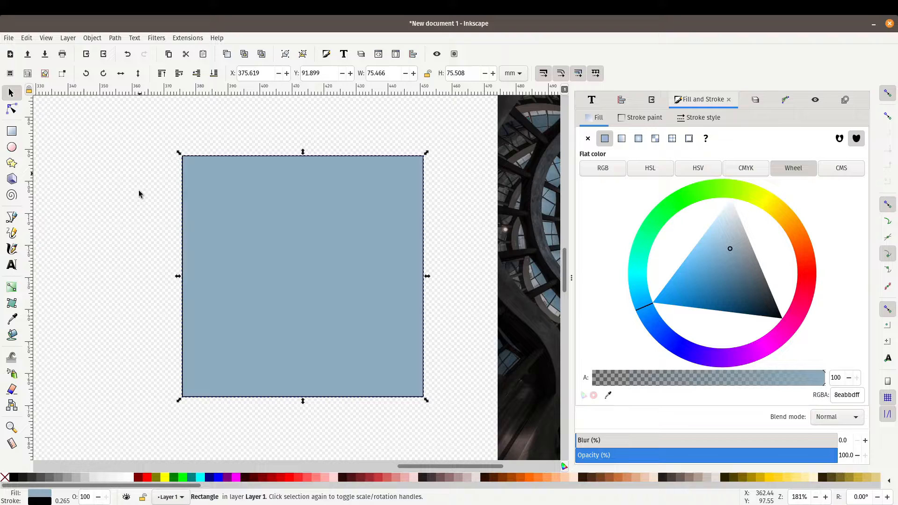
mouse_move(640, 408)
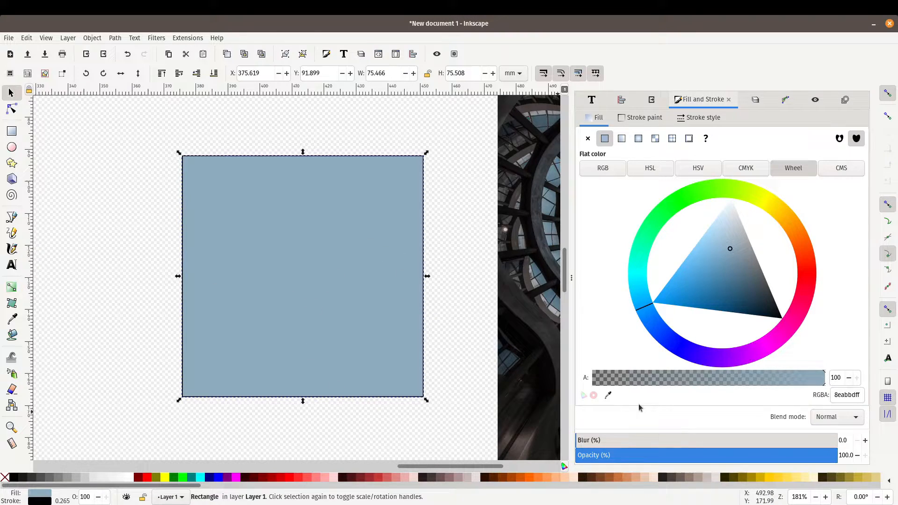
mouse_move(444, 298)
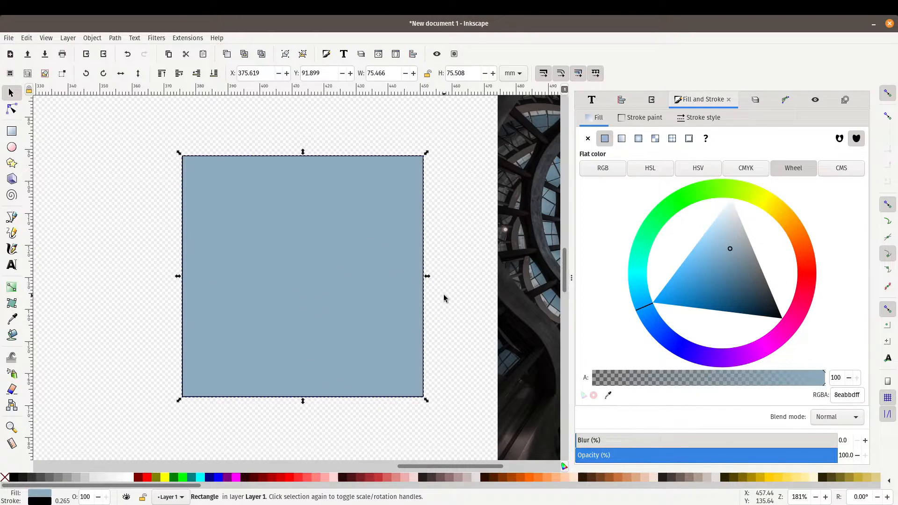
mouse_move(634, 423)
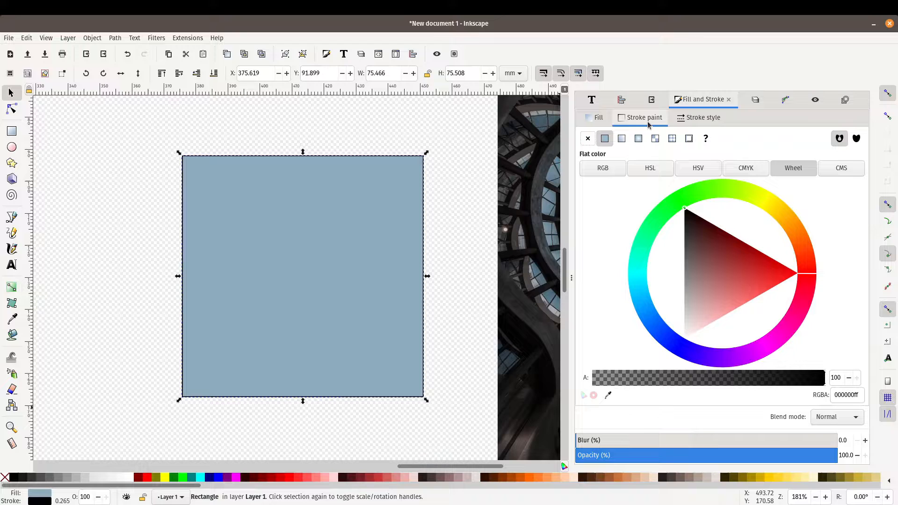
Set the square's outline width to 1 px with pixel units in Stroke style.
left_click(702, 118)
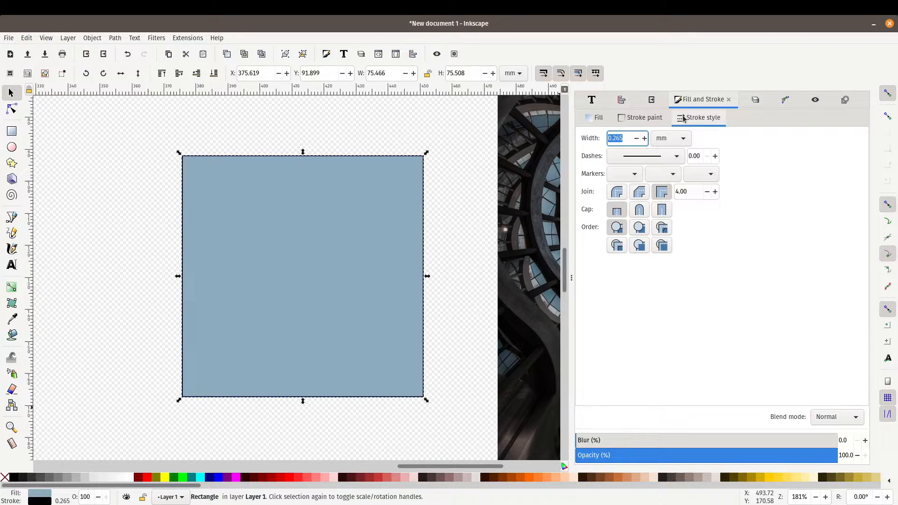
mouse_move(432, 157)
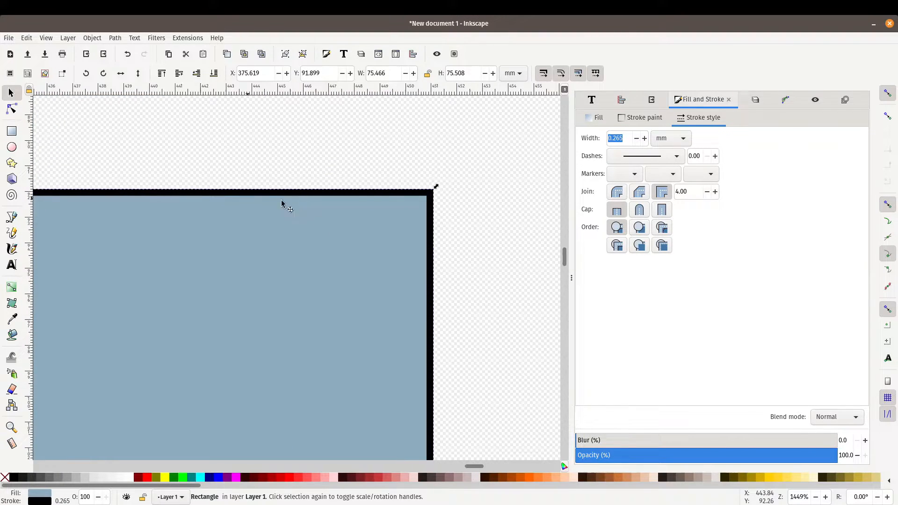
mouse_move(636, 139)
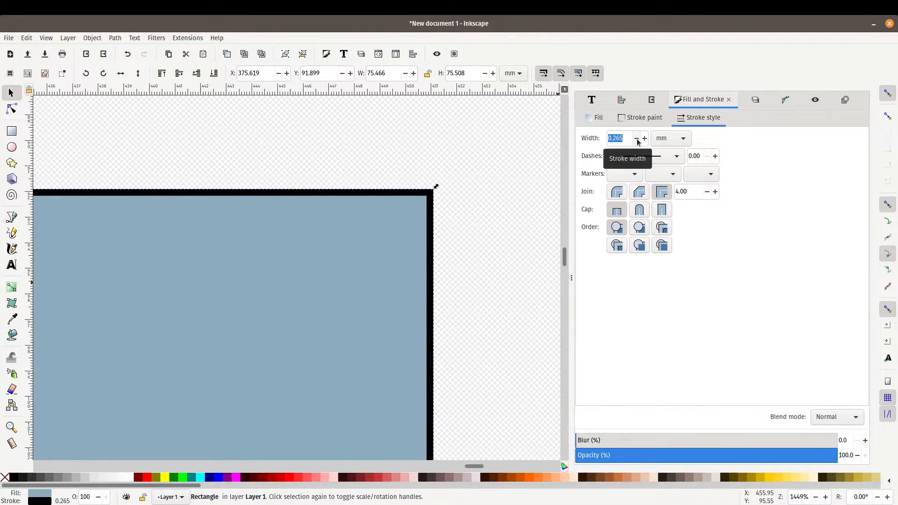
left_click(682, 139)
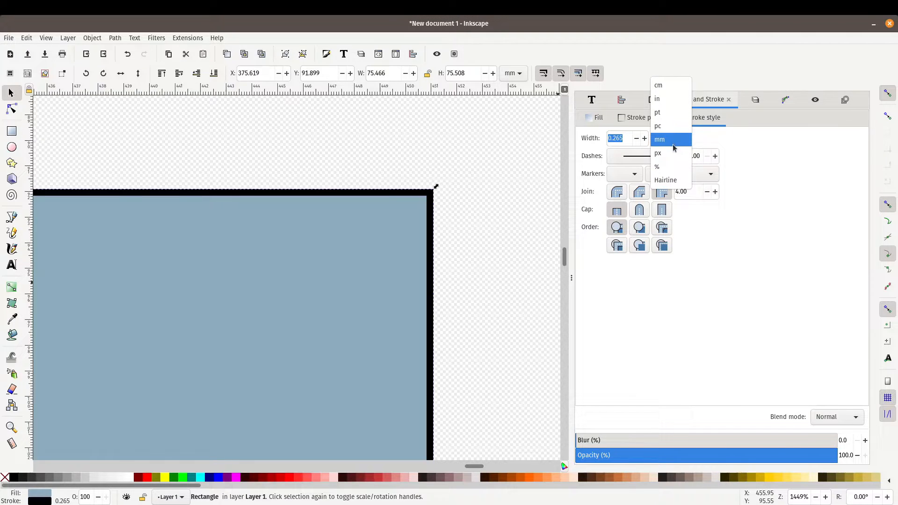
left_click(658, 152)
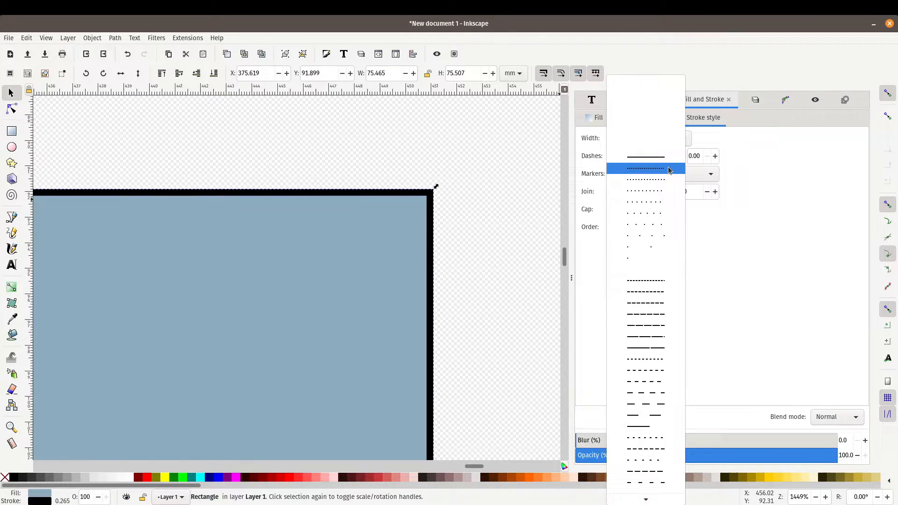
Switch the outline to a long-dash pattern, leaving the dash offset at 0.00.
left_click(645, 168)
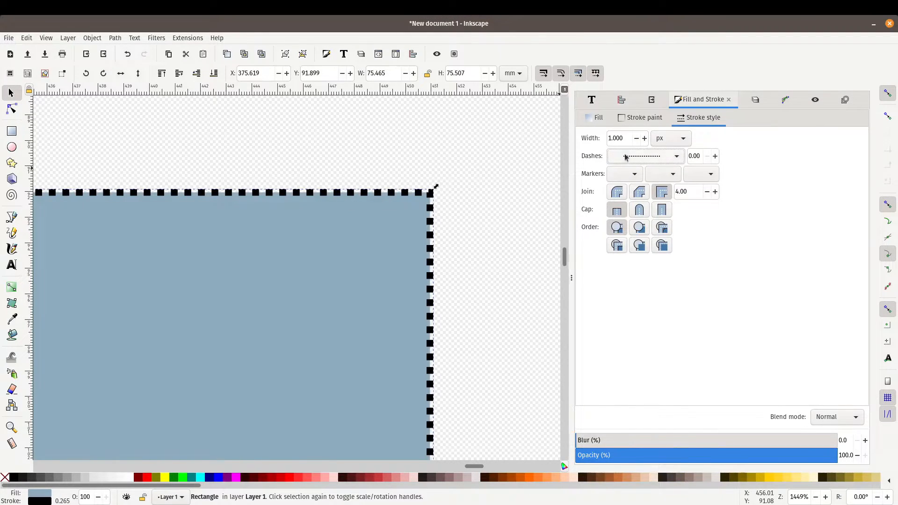
left_click(643, 156)
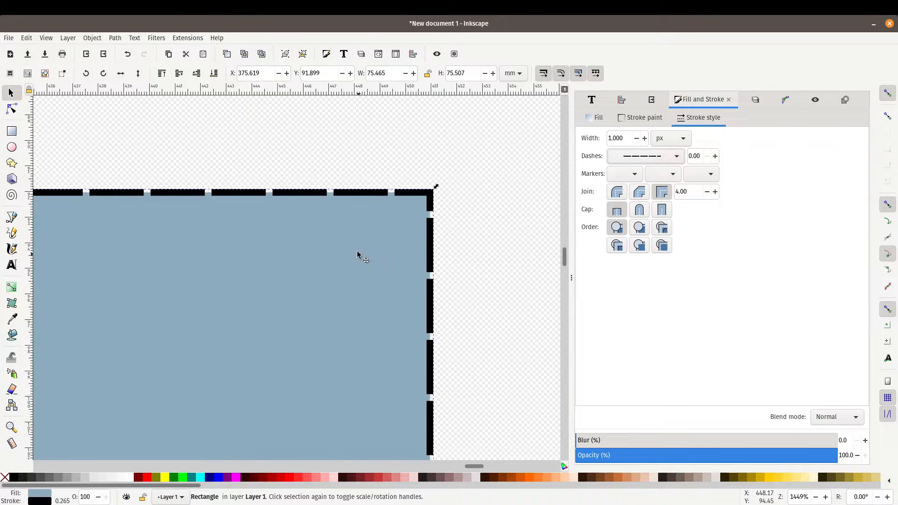
left_click(715, 157)
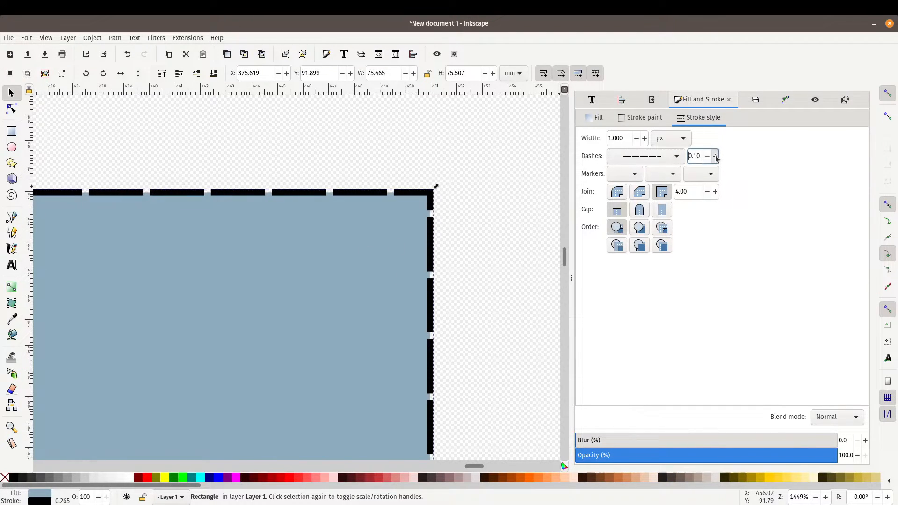
left_click(715, 152)
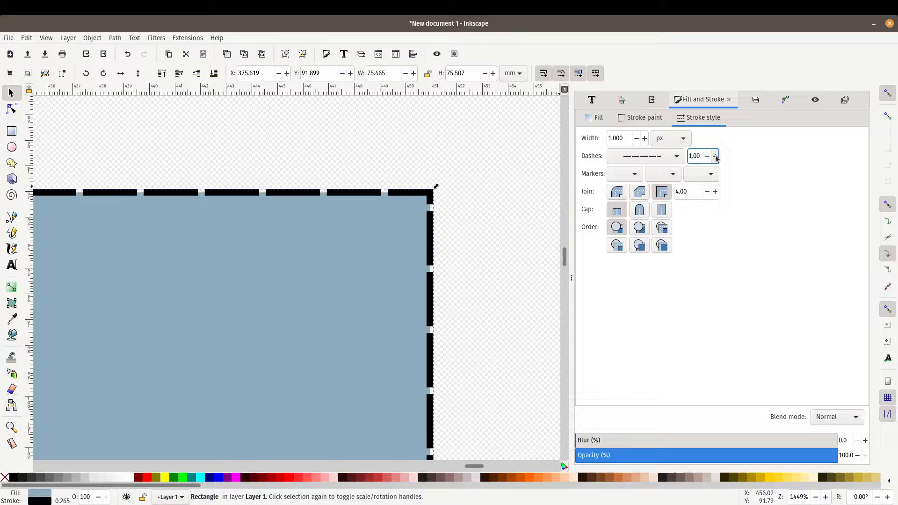
left_click(707, 157)
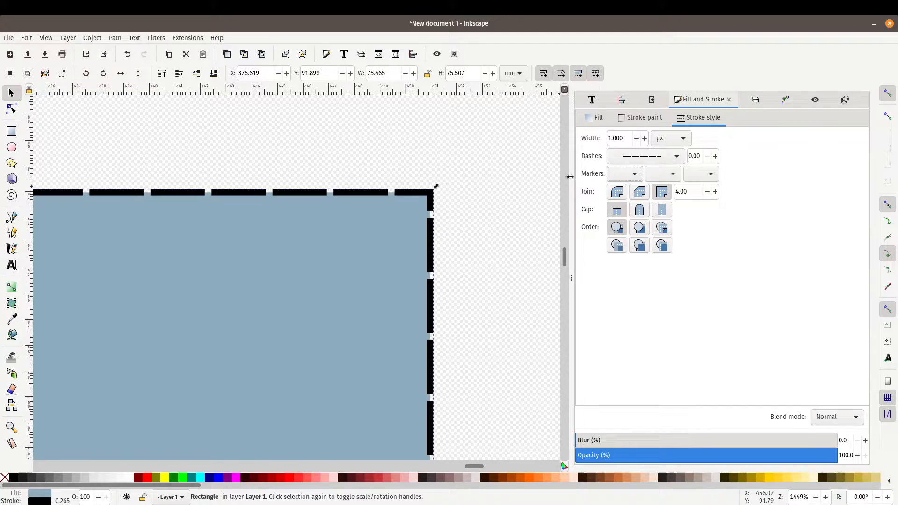
Give the rectangle's outline large arrowhead markers at its start, middle and end points.
left_click(623, 174)
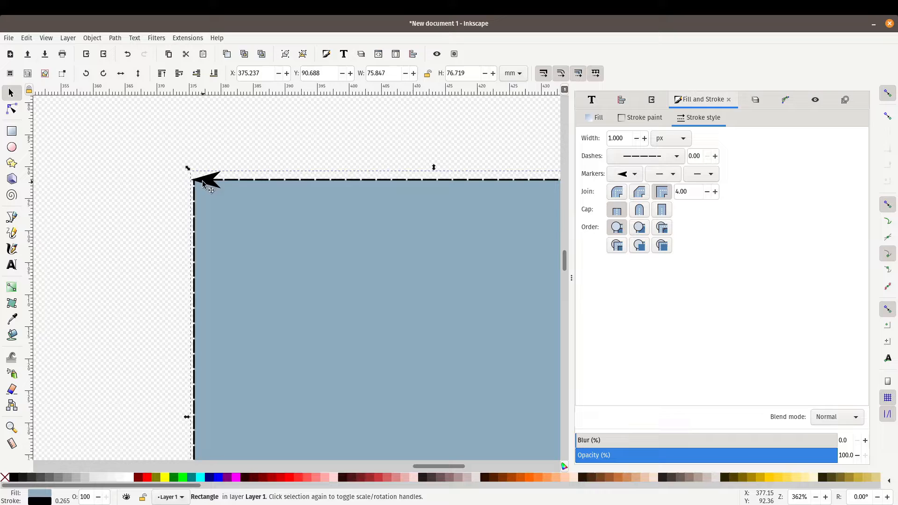
left_click(662, 174)
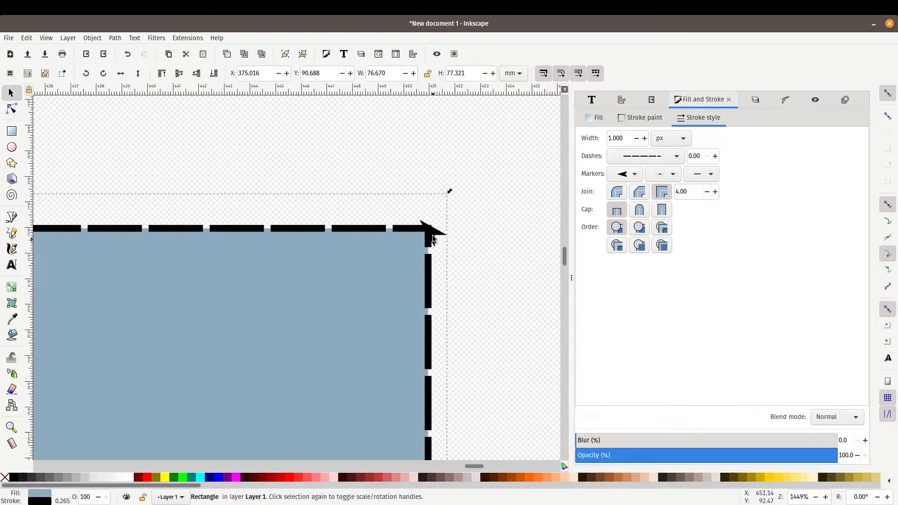
left_click(658, 174)
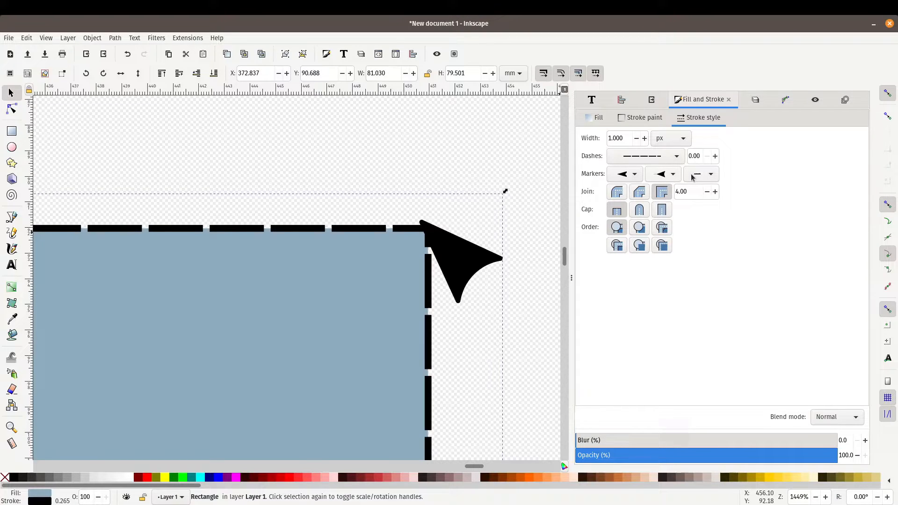
left_click(710, 174)
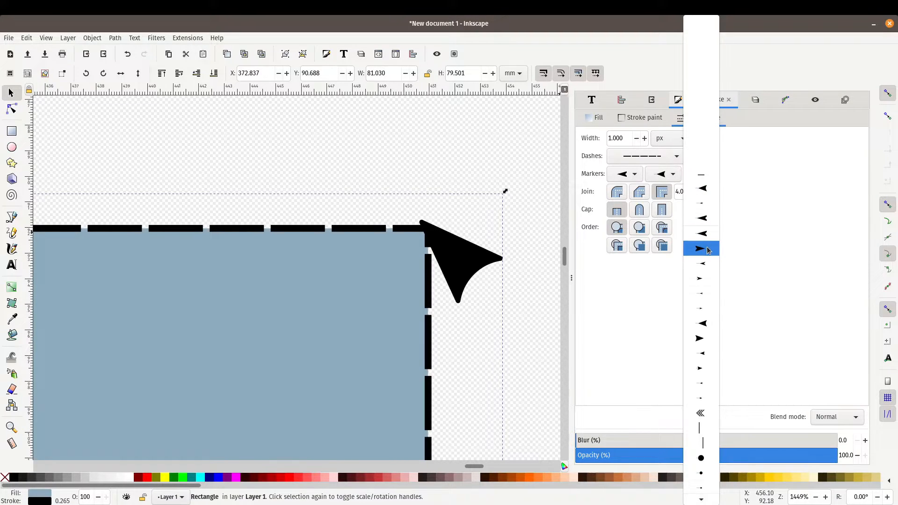
left_click(701, 248)
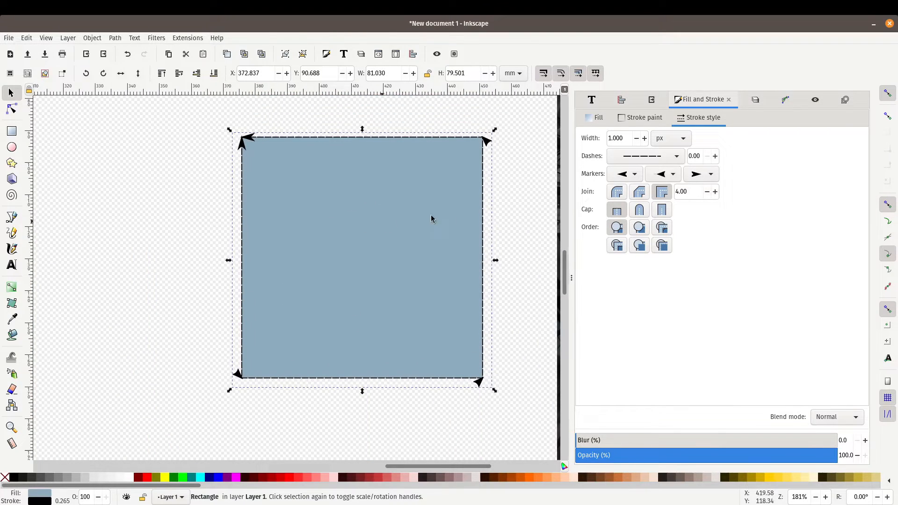
mouse_move(384, 232)
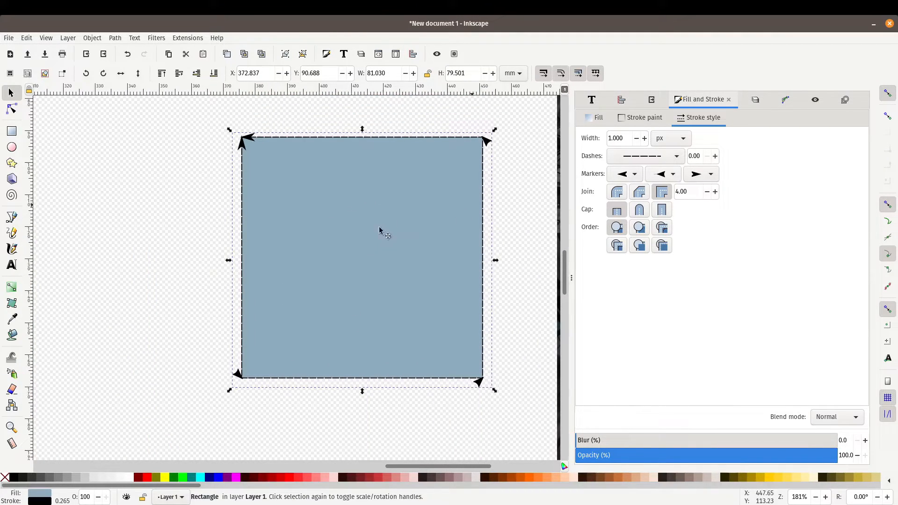
mouse_move(294, 266)
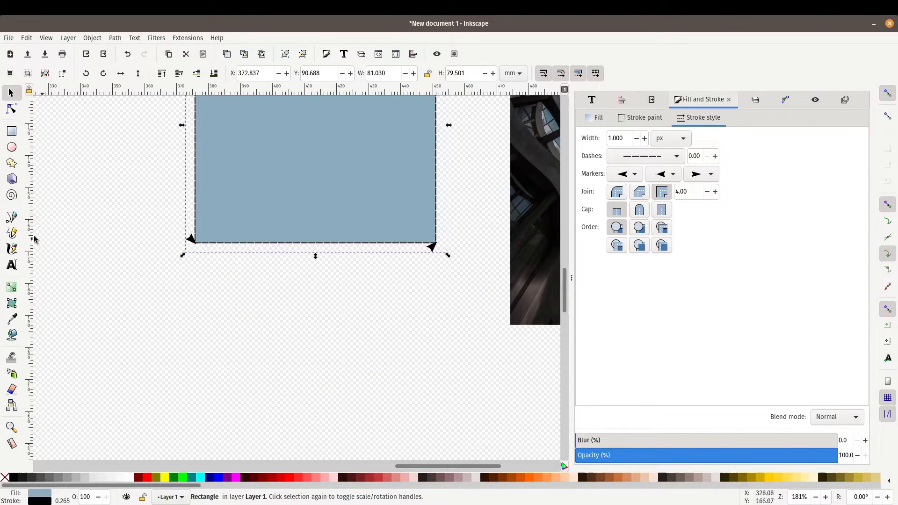
Draw a straight line below the square with arrowheads at both its start and end.
left_click(11, 216)
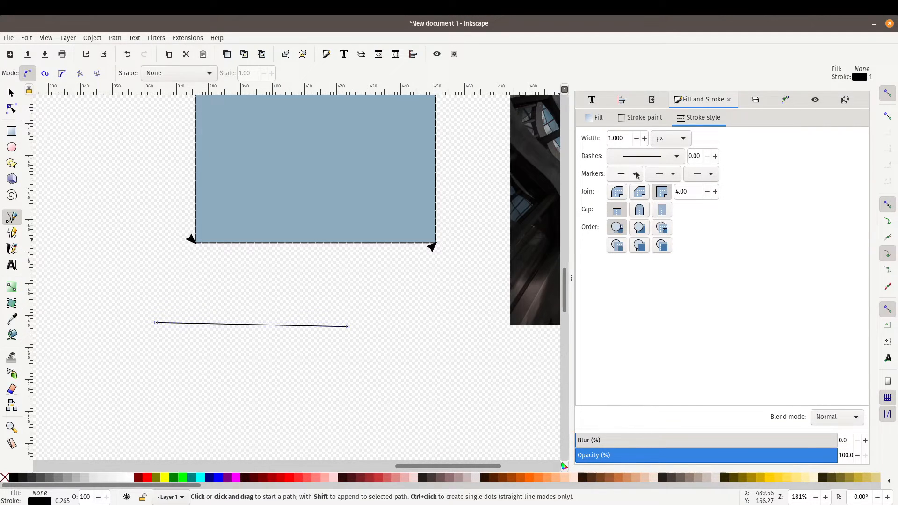
left_click(625, 174)
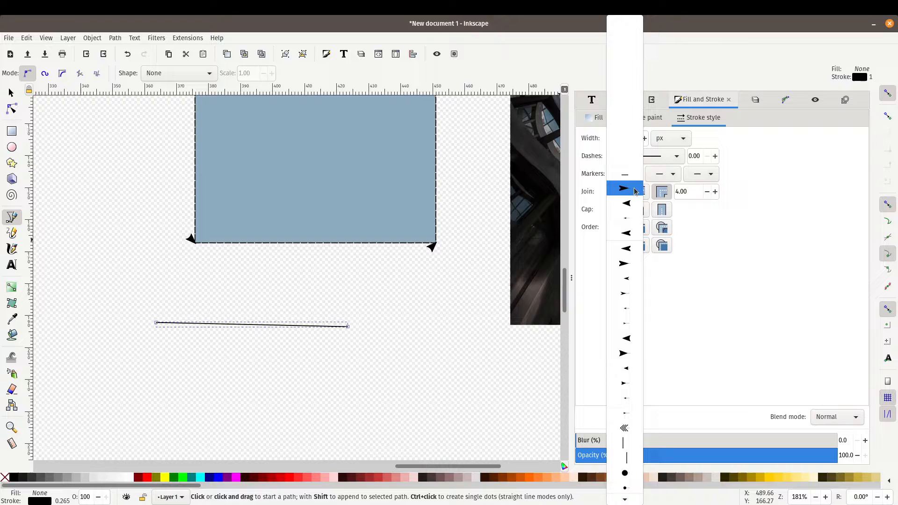
left_click(625, 188)
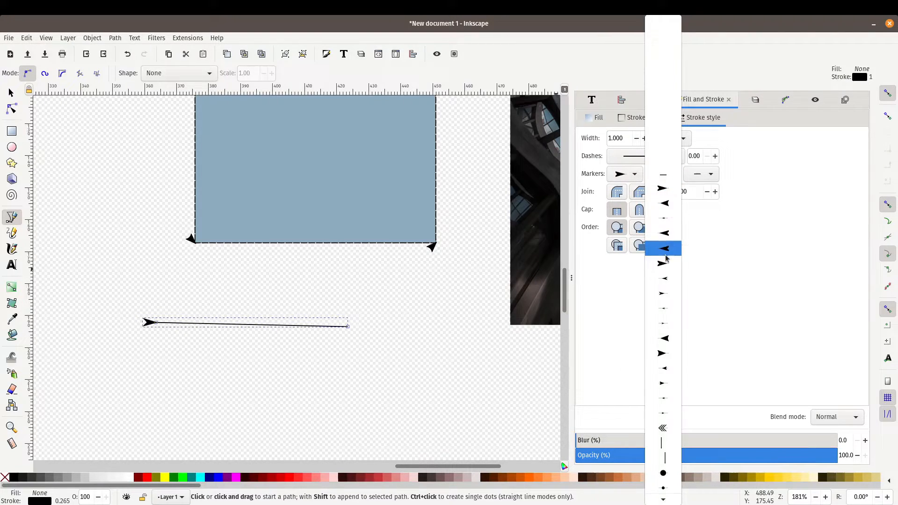
left_click(662, 248)
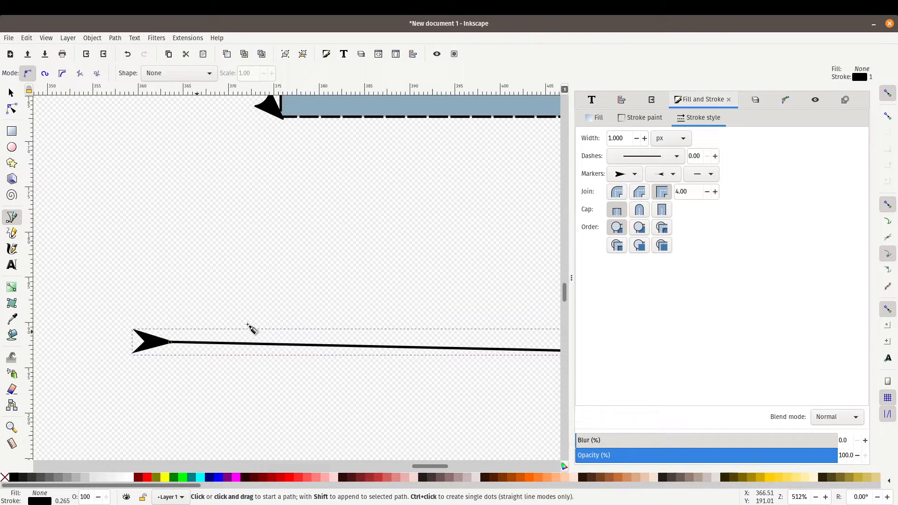
left_click(662, 174)
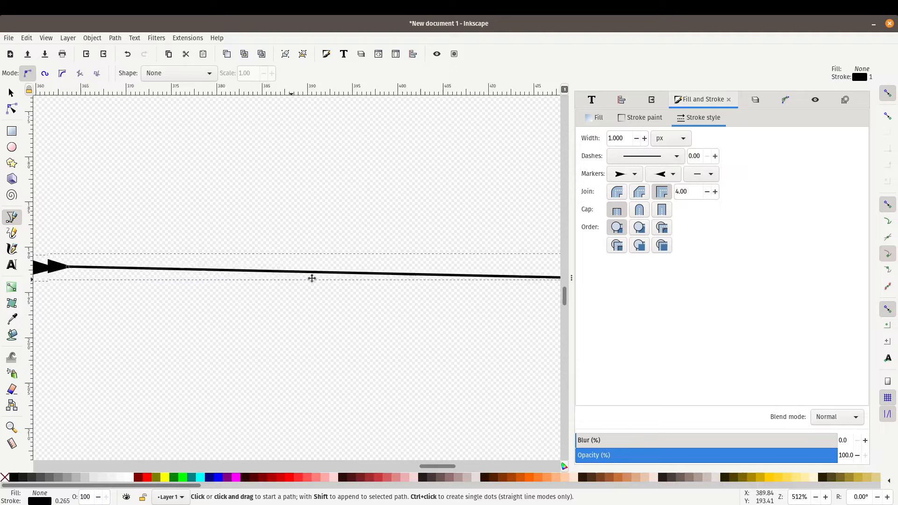
left_click(659, 174)
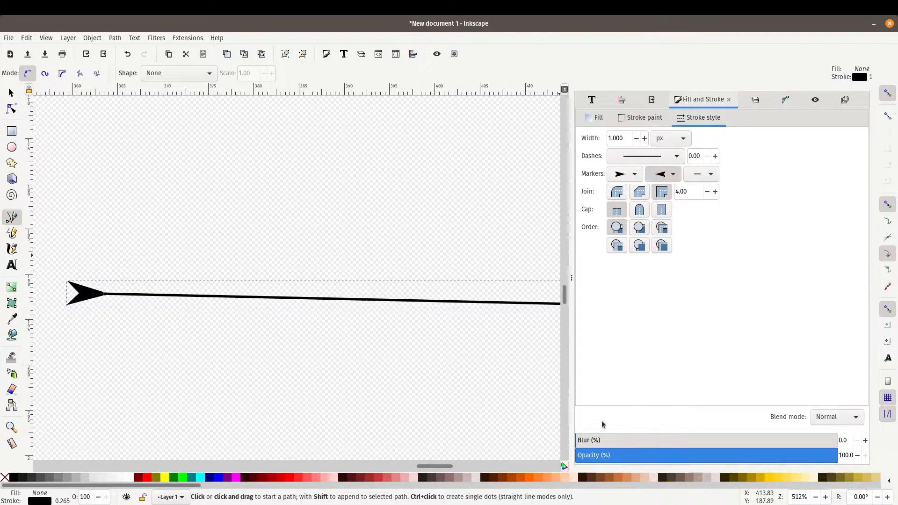
left_click(658, 174)
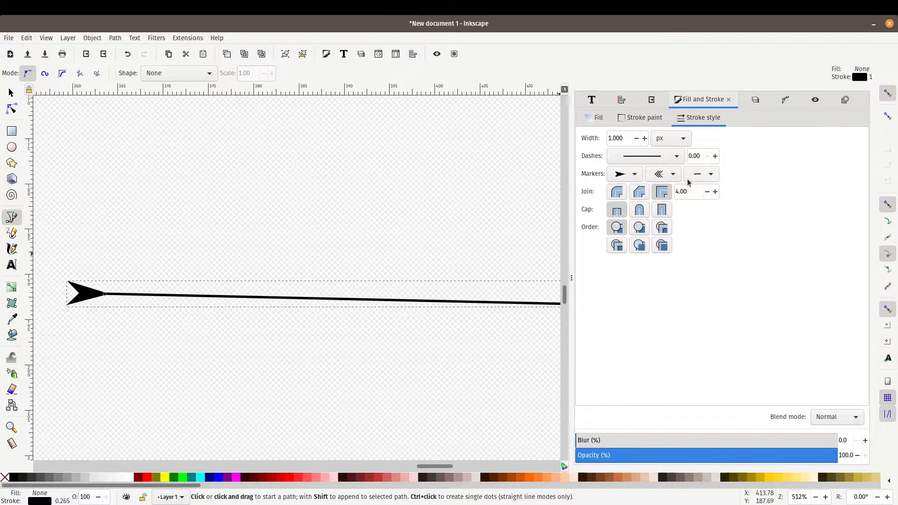
left_click(710, 174)
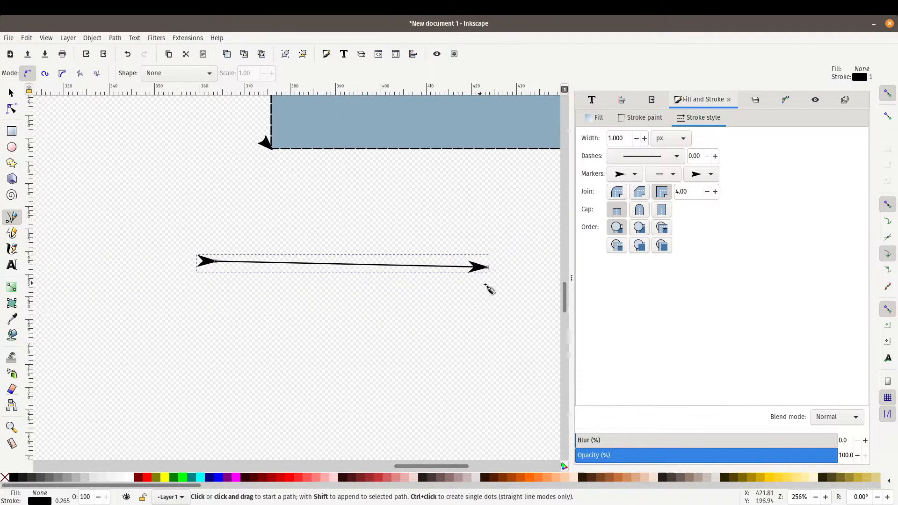
Select the rectangle so its outline returns to a solid border without markers.
left_click(9, 92)
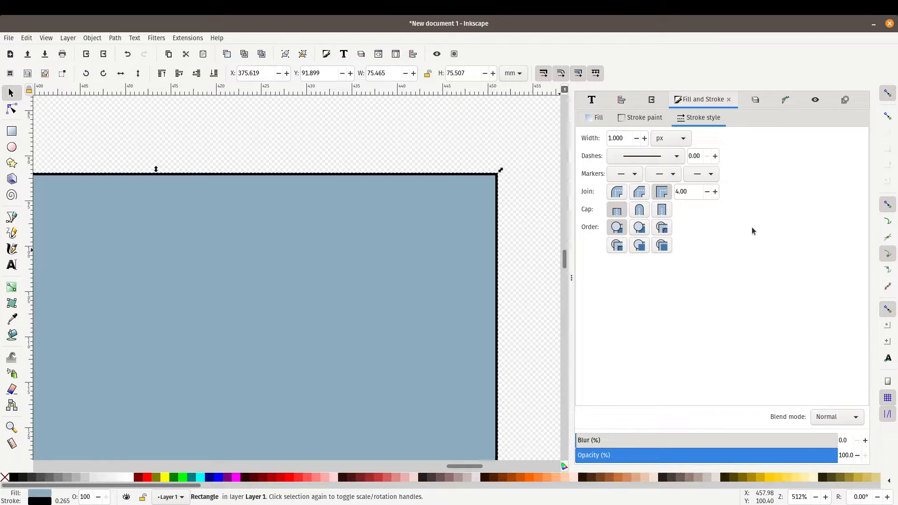
mouse_move(593, 216)
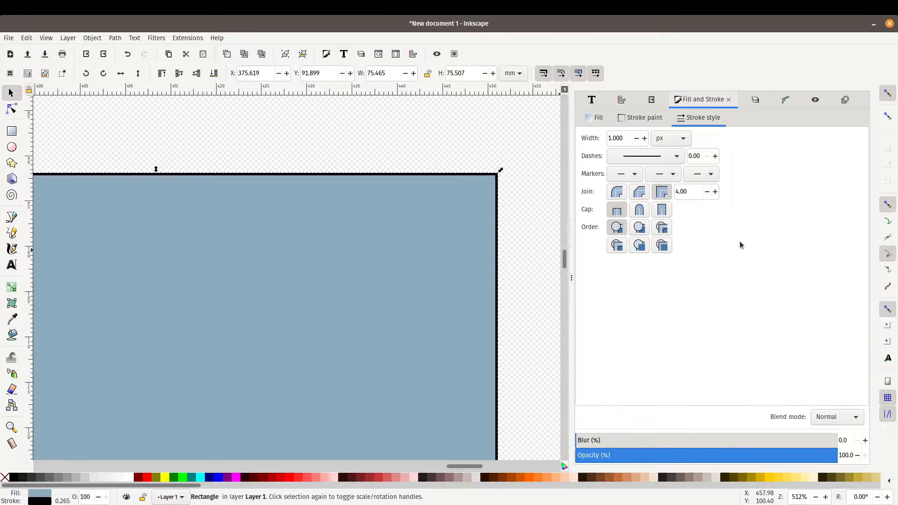
Give the rectangle a linear gradient fill fading from grey-blue to transparent.
left_click(598, 118)
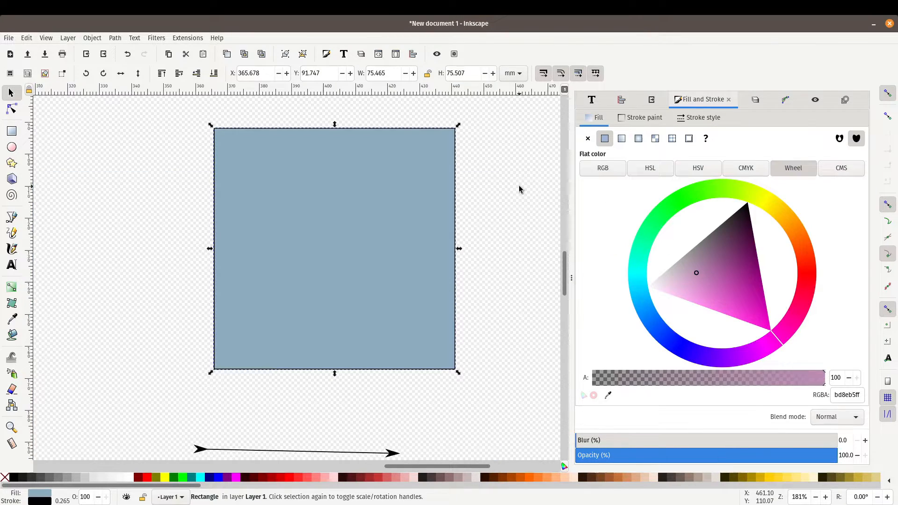
mouse_move(512, 174)
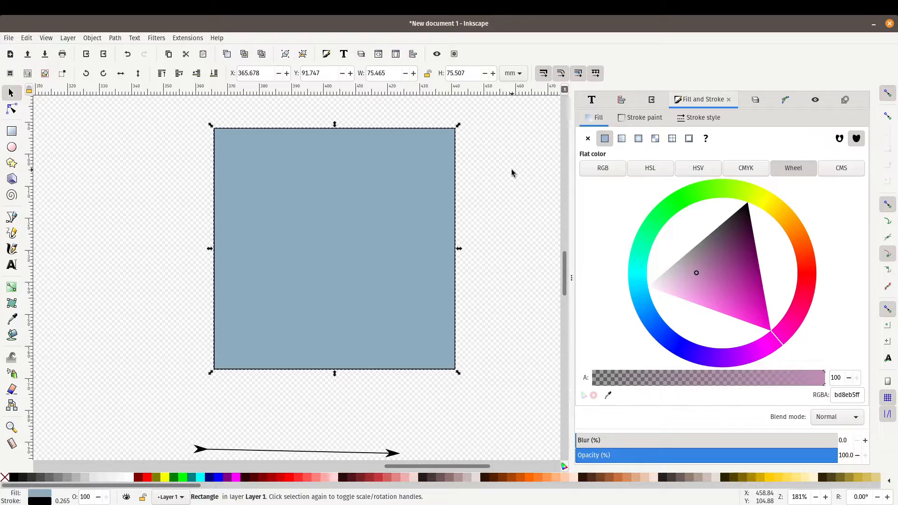
mouse_move(622, 138)
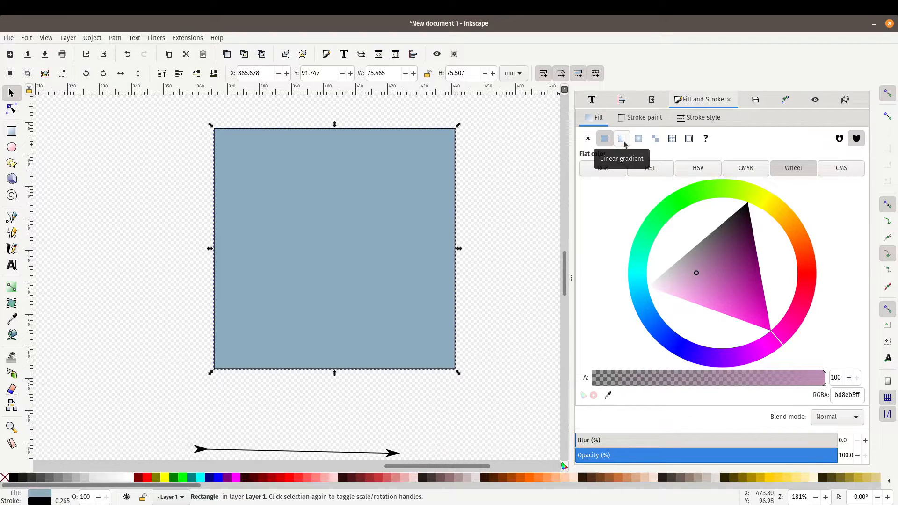
left_click(622, 138)
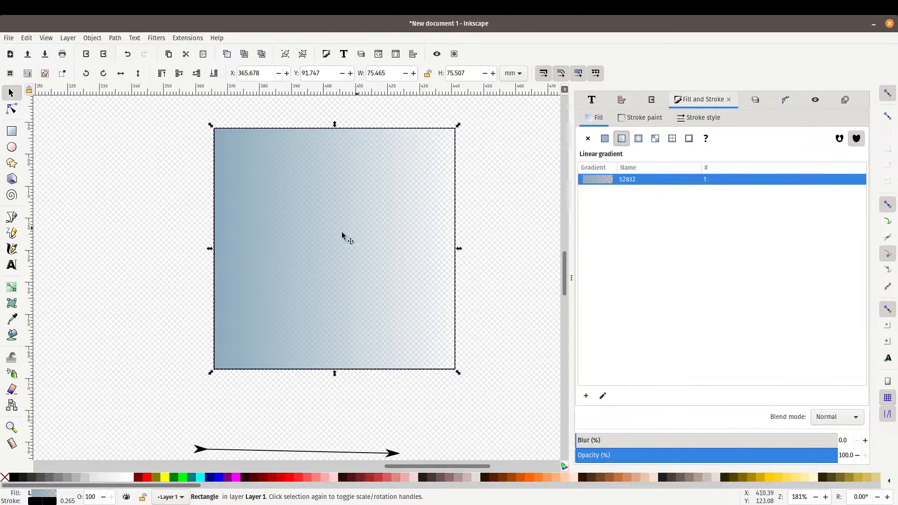
mouse_move(634, 383)
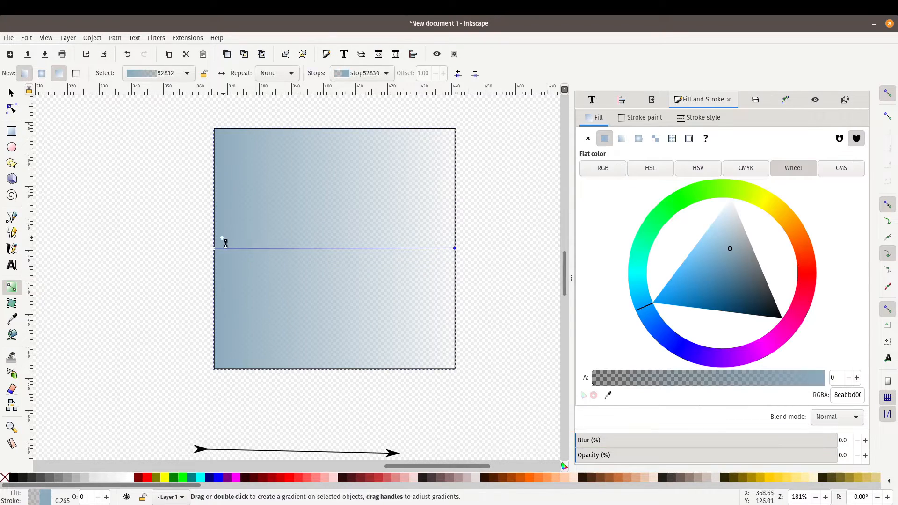
mouse_move(235, 259)
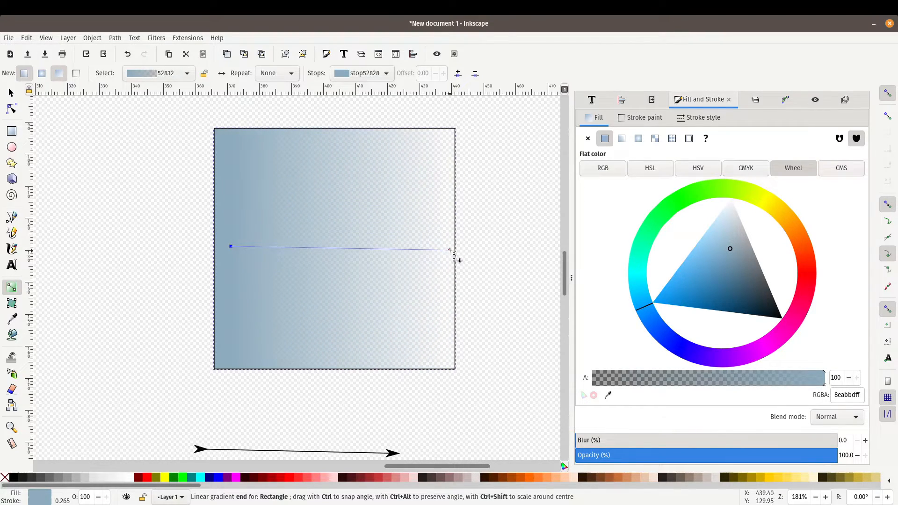
Try a radial gradient on the square, then settle on a mesh gradient fill.
left_click(639, 138)
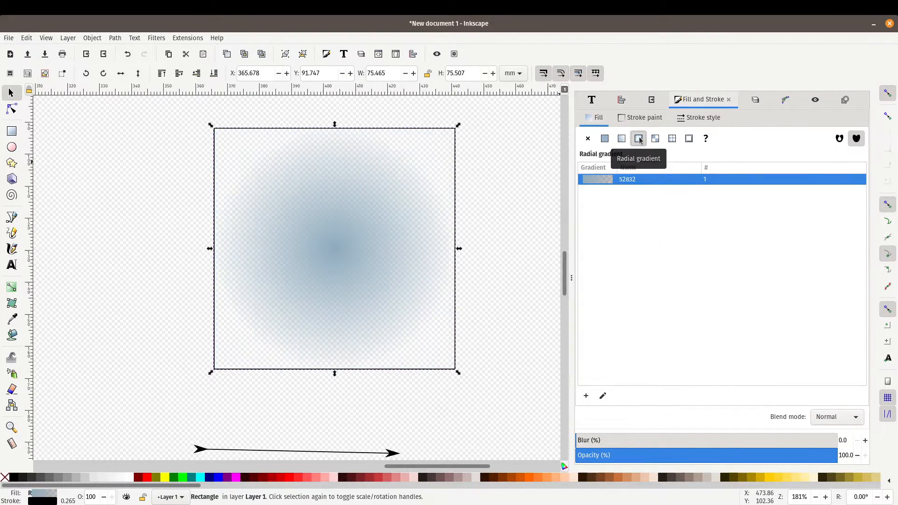
mouse_move(603, 396)
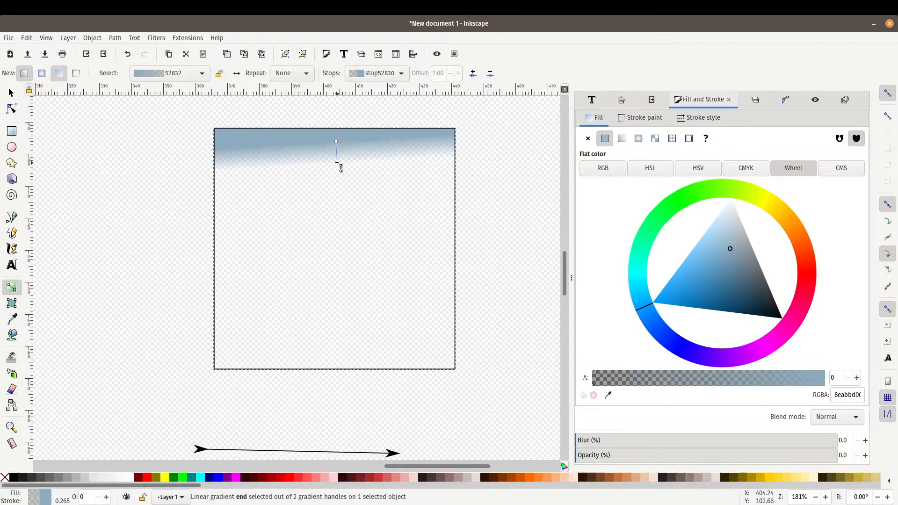
left_click(638, 138)
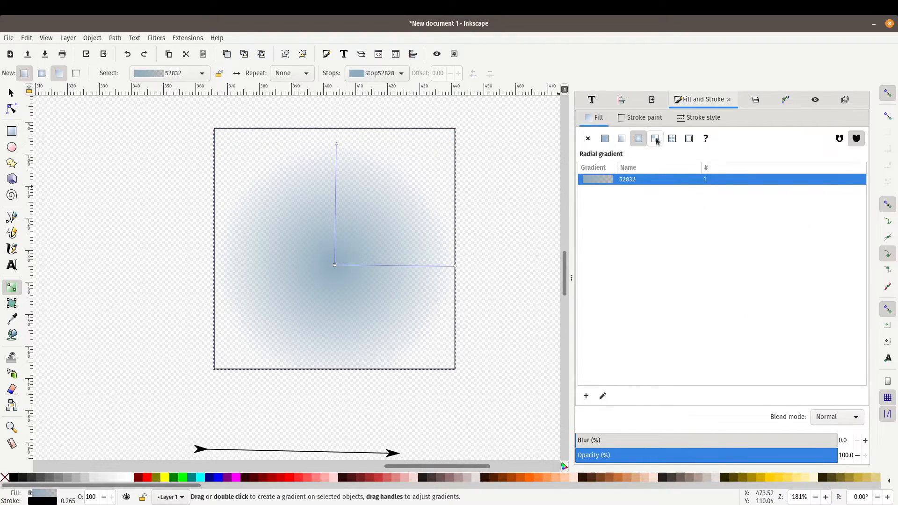
left_click(655, 139)
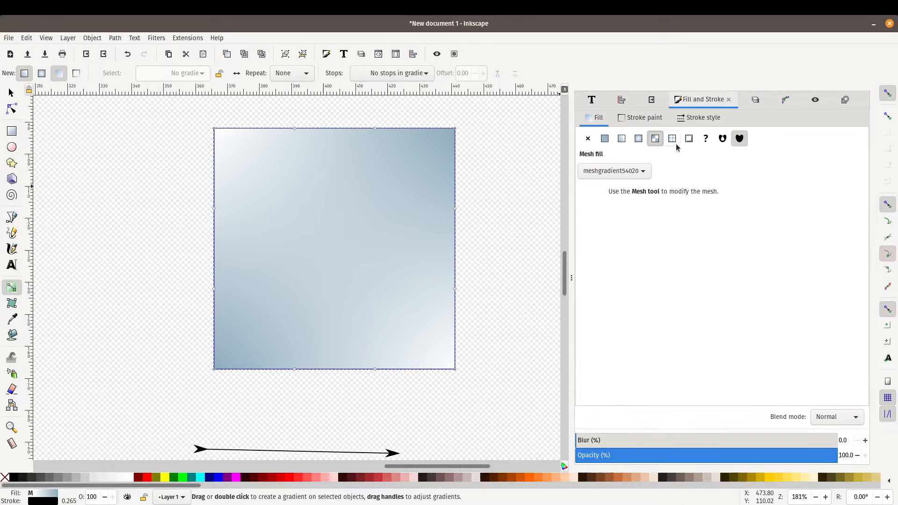
left_click(689, 139)
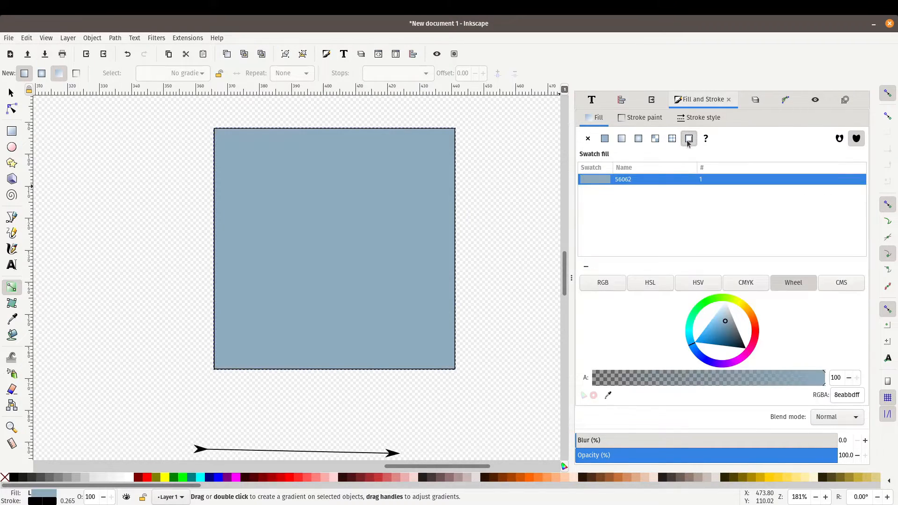
left_click(621, 138)
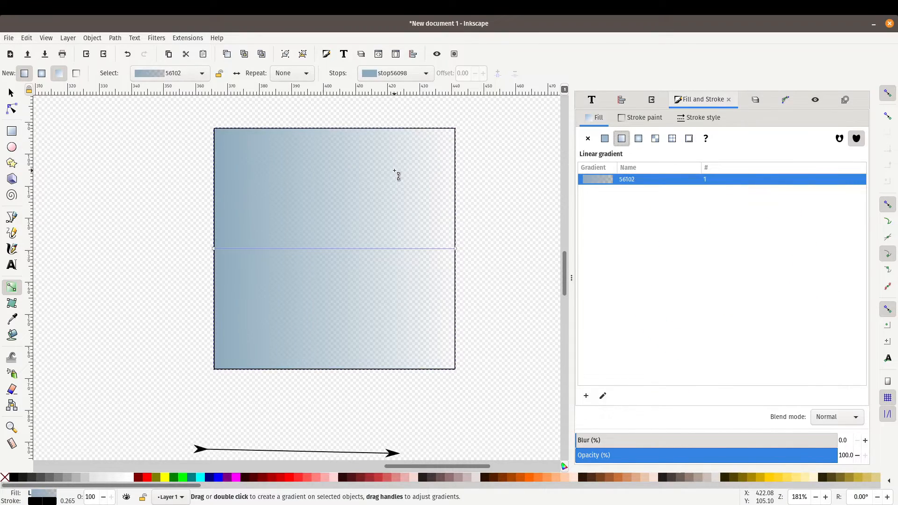
mouse_move(235, 247)
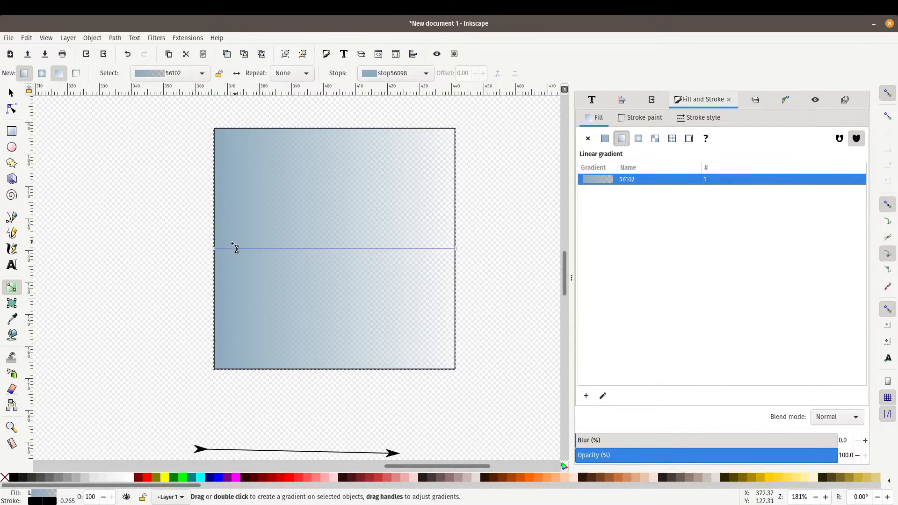
mouse_move(424, 232)
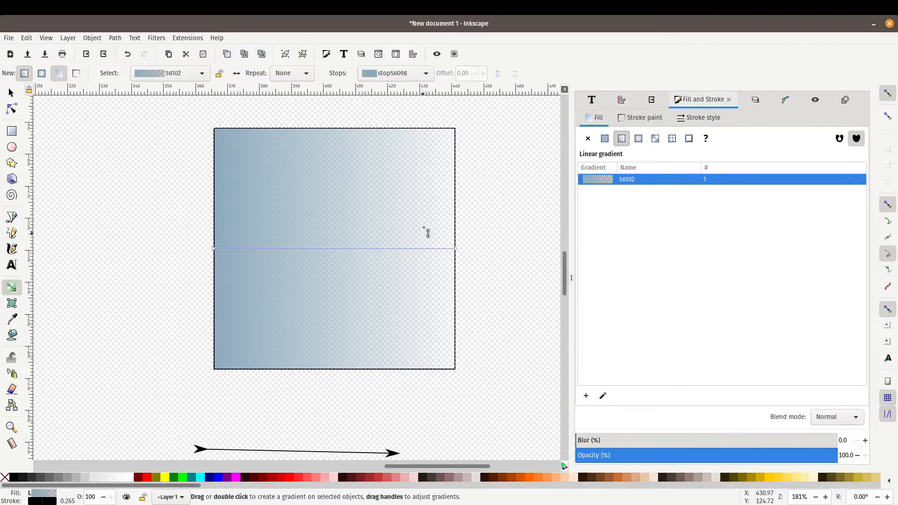
mouse_move(443, 314)
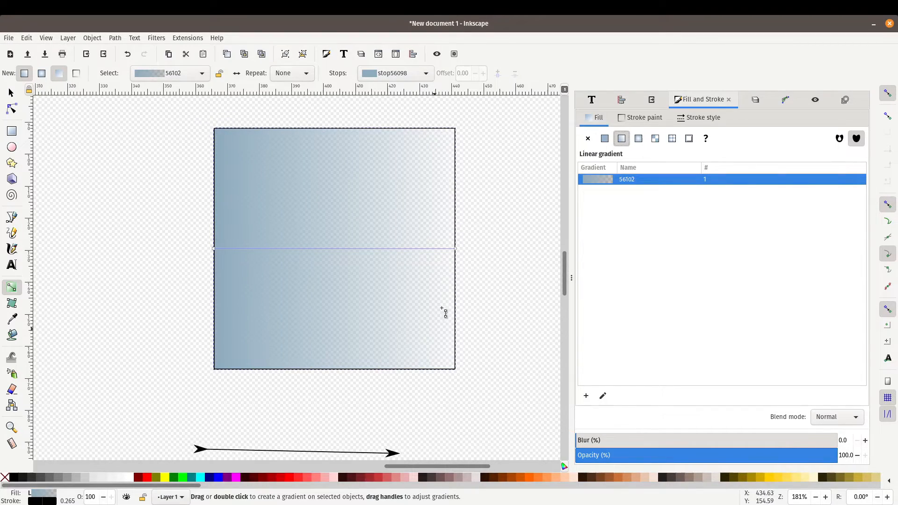
mouse_move(426, 241)
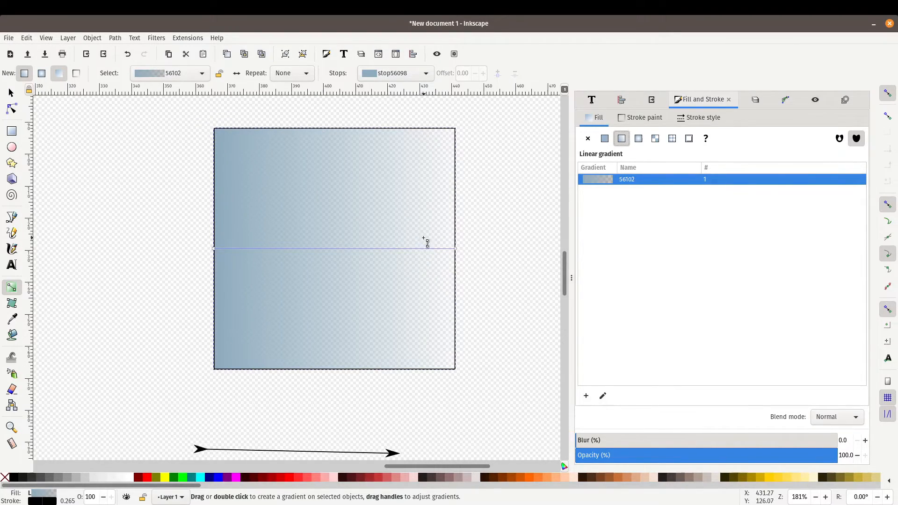
mouse_move(455, 251)
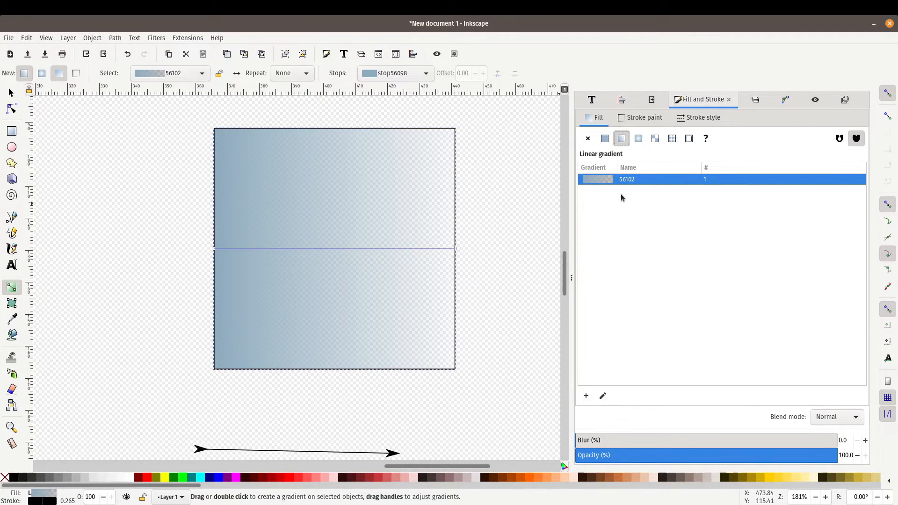
mouse_move(479, 269)
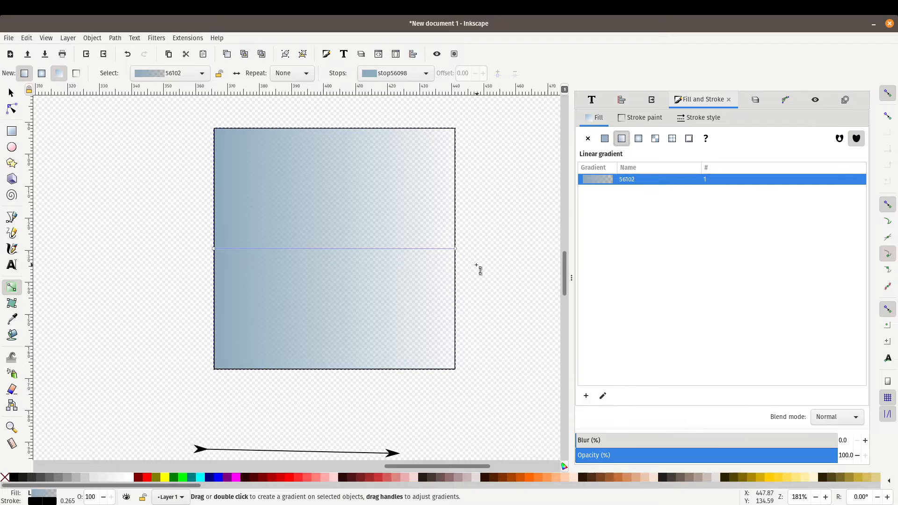
mouse_move(245, 262)
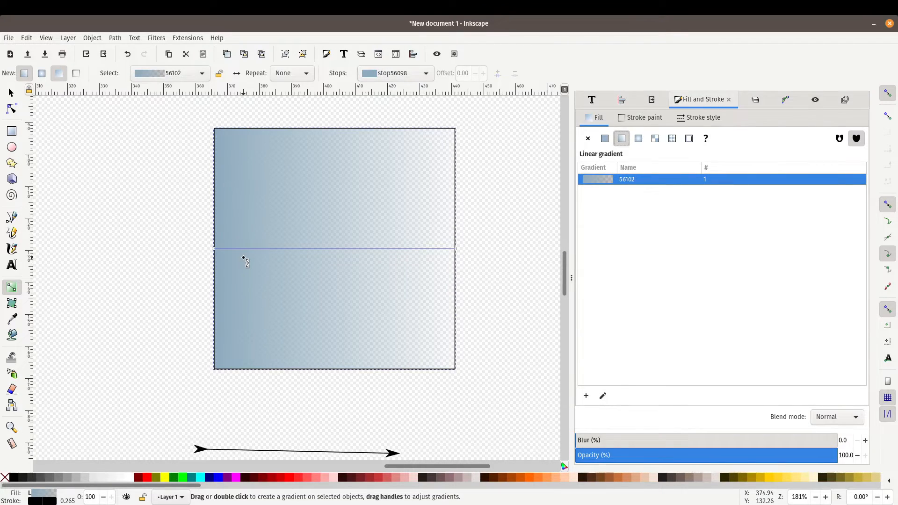
mouse_move(467, 247)
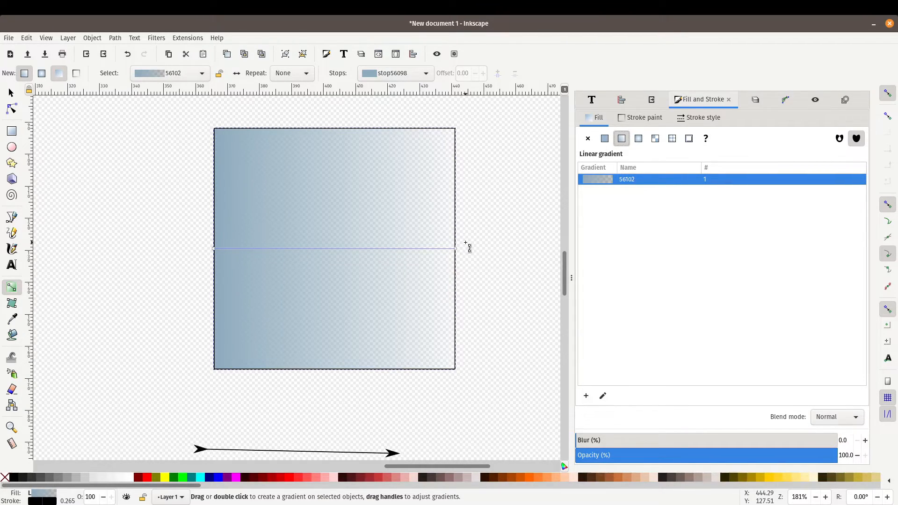
mouse_move(326, 186)
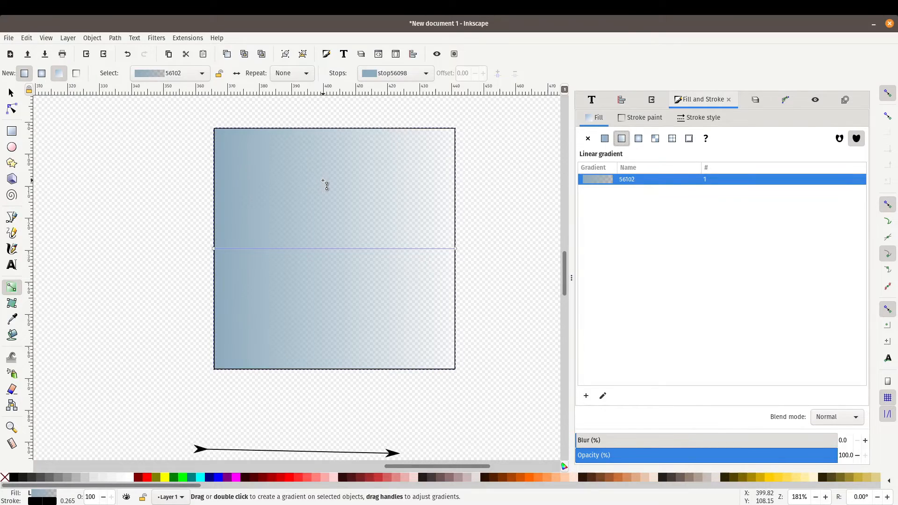
mouse_move(229, 156)
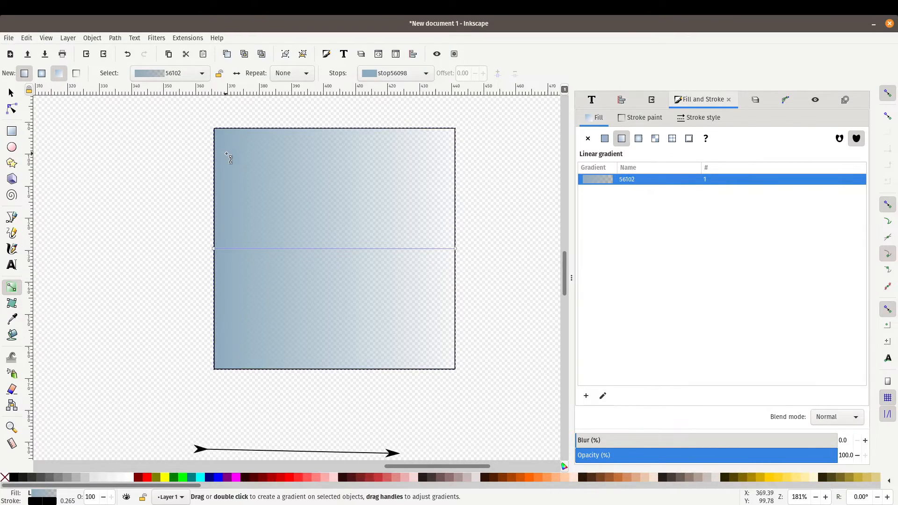
Give the duplicated square a flat orange fill (eba01aff) and deselect it.
left_click(9, 92)
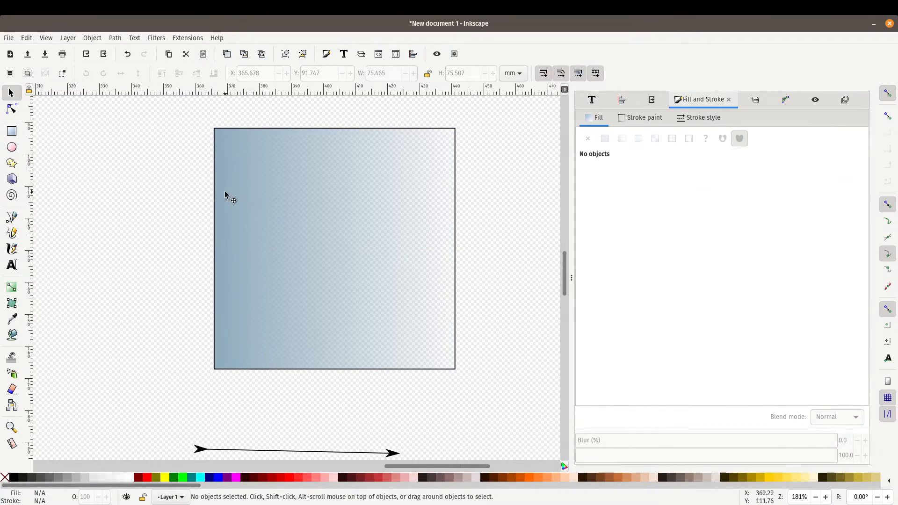
left_click(334, 249)
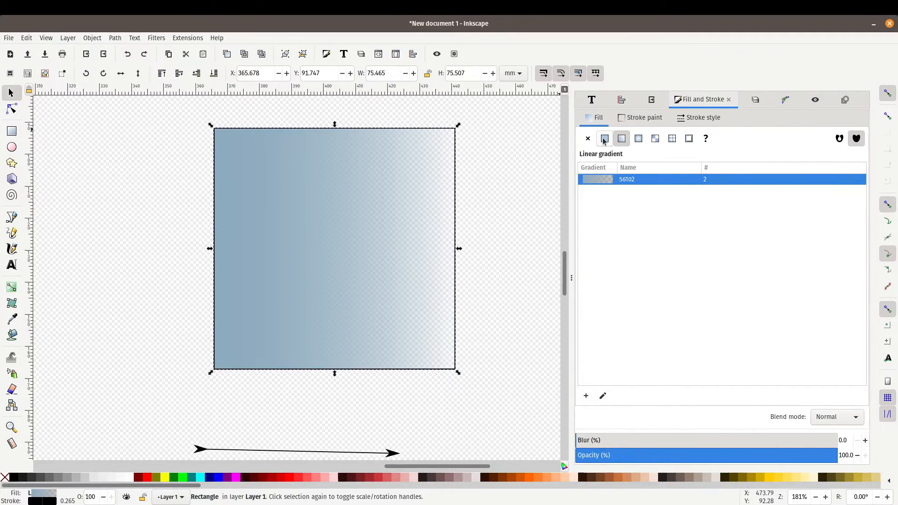
left_click(604, 139)
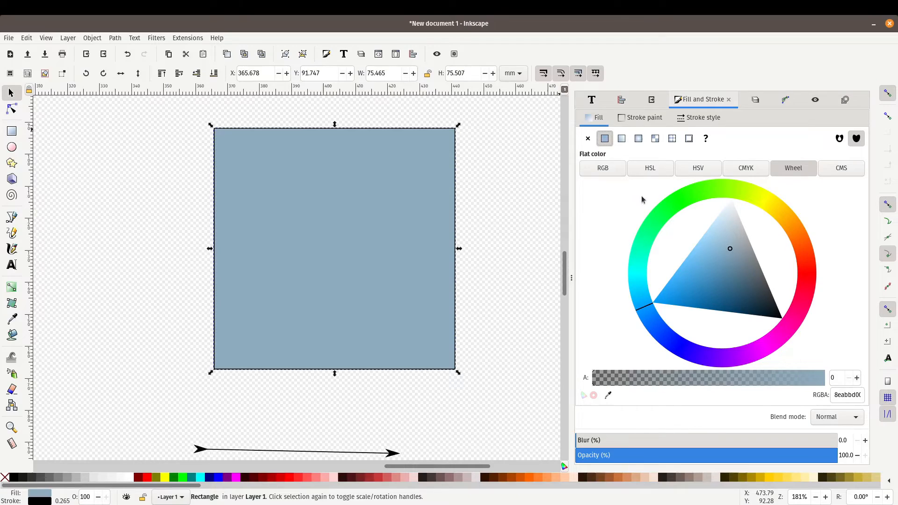
mouse_move(788, 225)
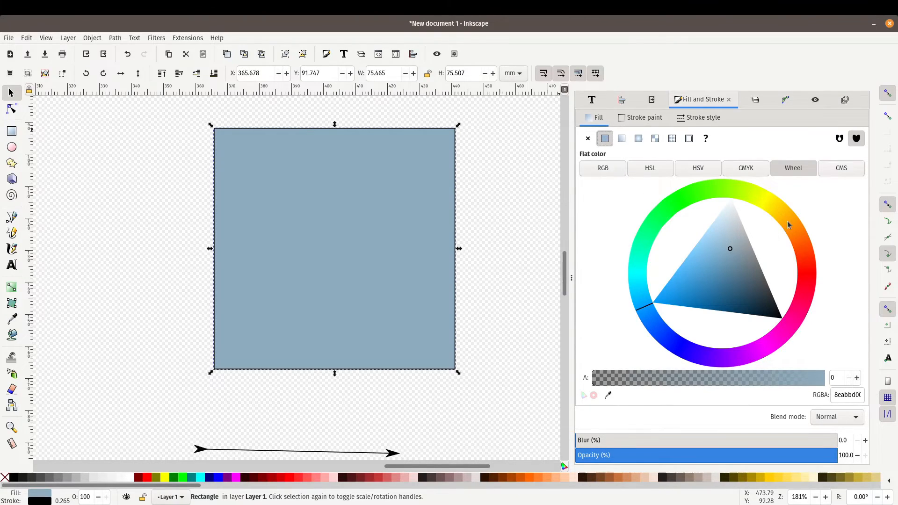
left_click(788, 221)
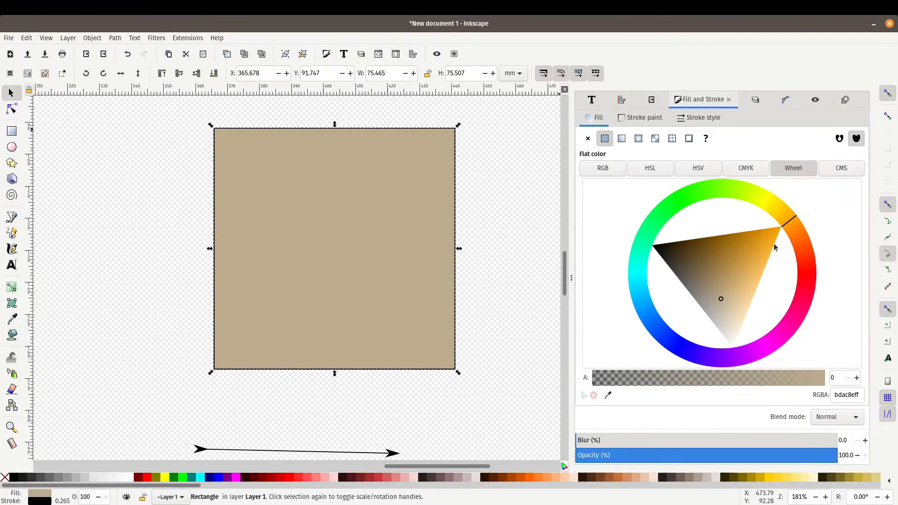
left_click(766, 240)
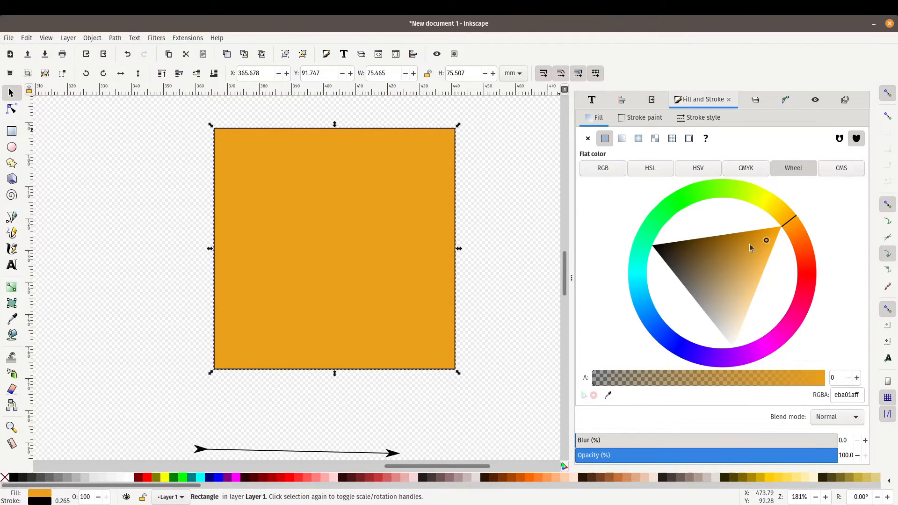
mouse_move(494, 215)
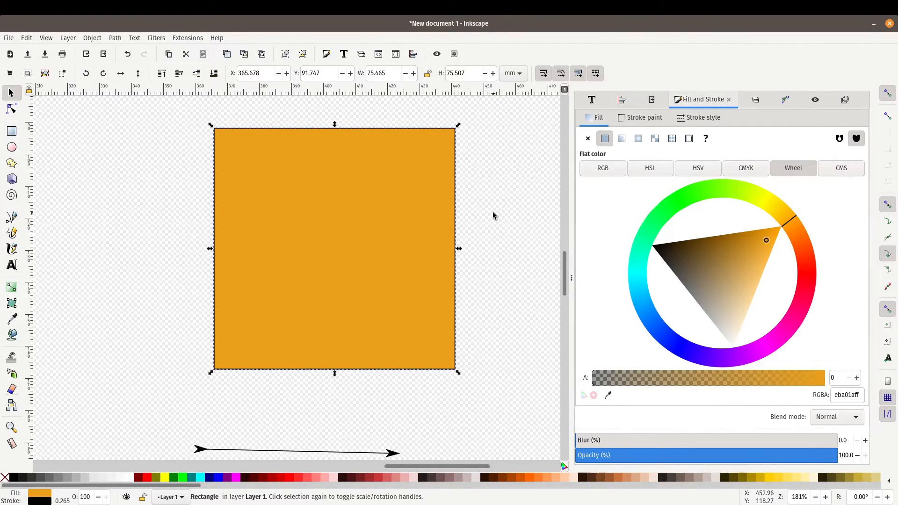
left_click(334, 272)
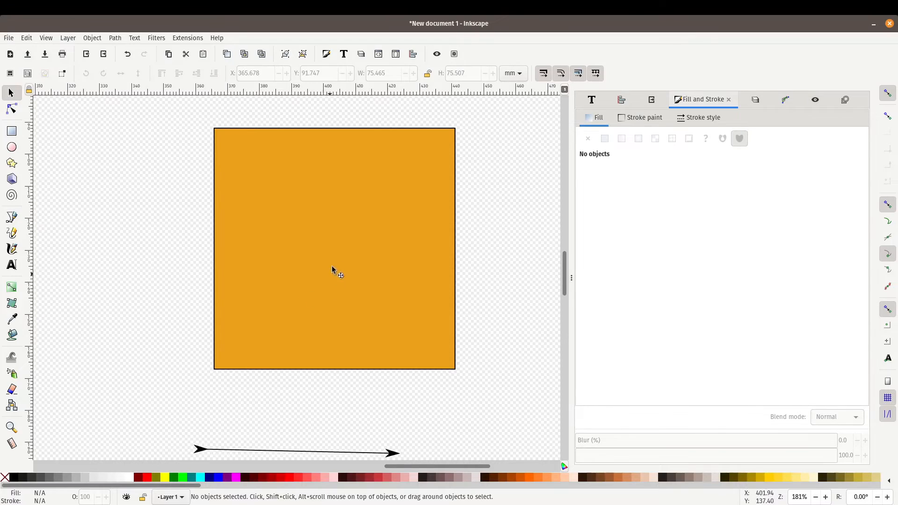
Lower the orange square one step beneath the gradient copy so blue blends into orange.
left_click(334, 248)
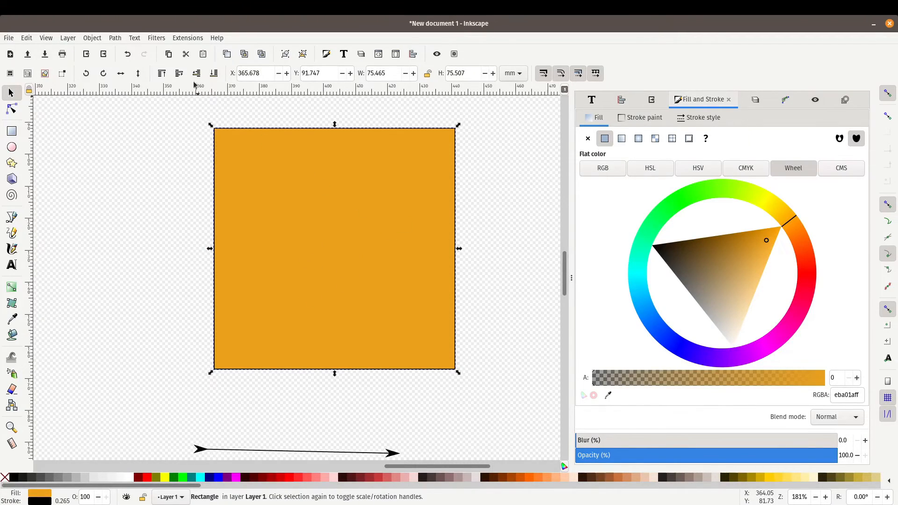
mouse_move(196, 73)
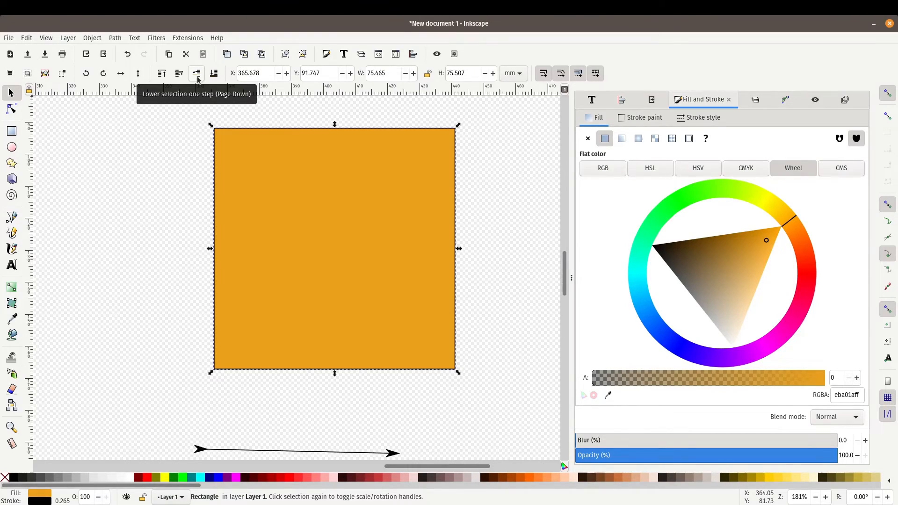
left_click(622, 138)
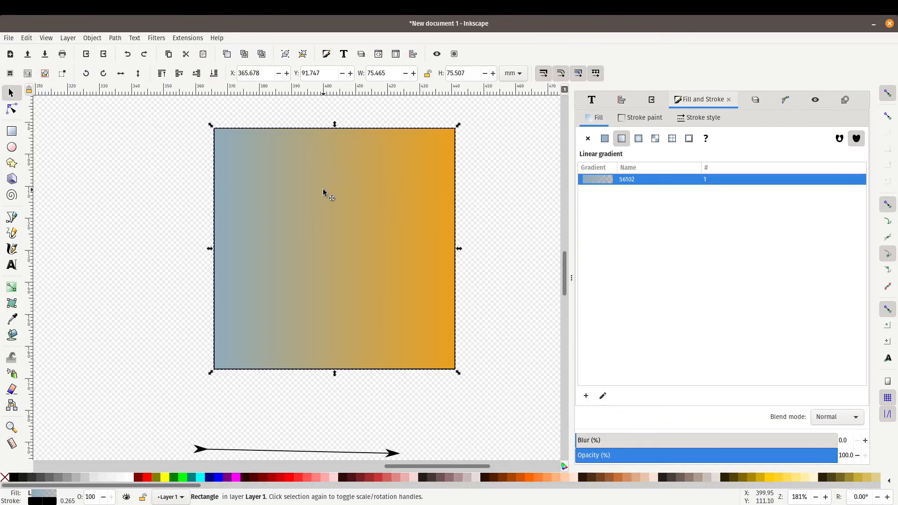
mouse_move(432, 280)
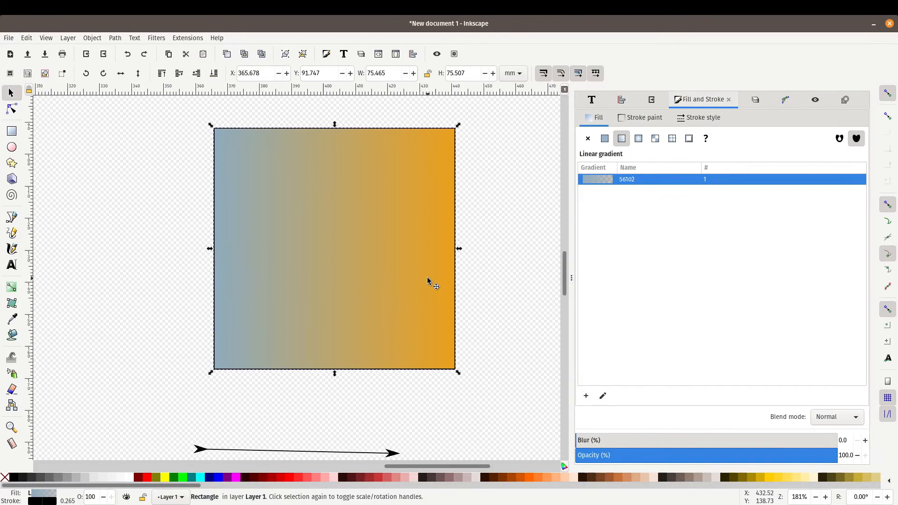
mouse_move(500, 254)
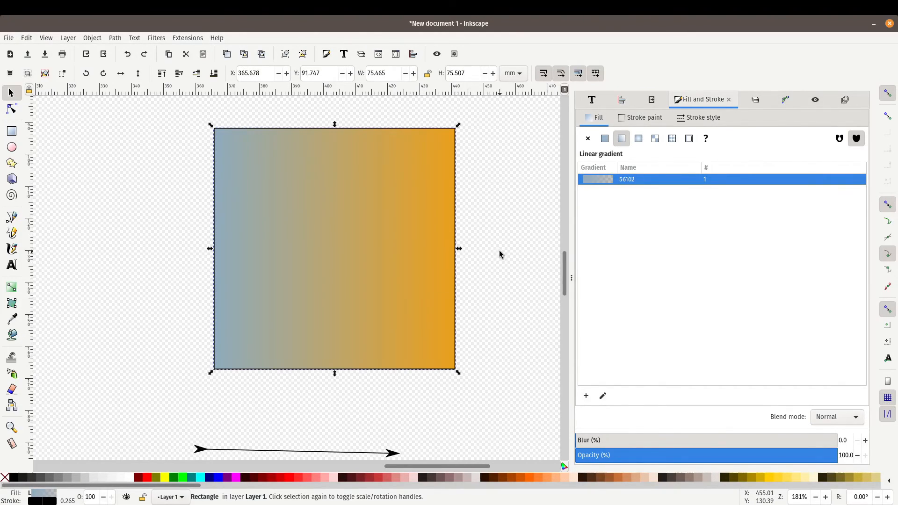
left_click(496, 256)
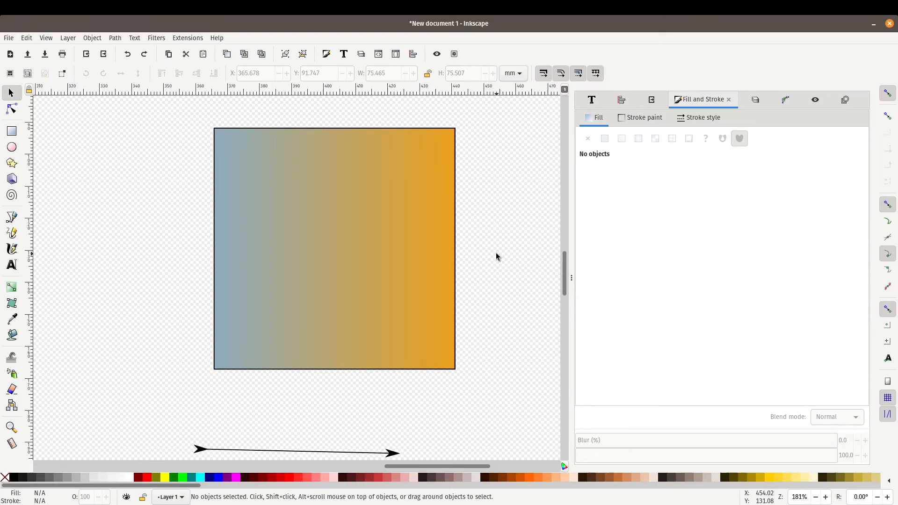
mouse_move(491, 260)
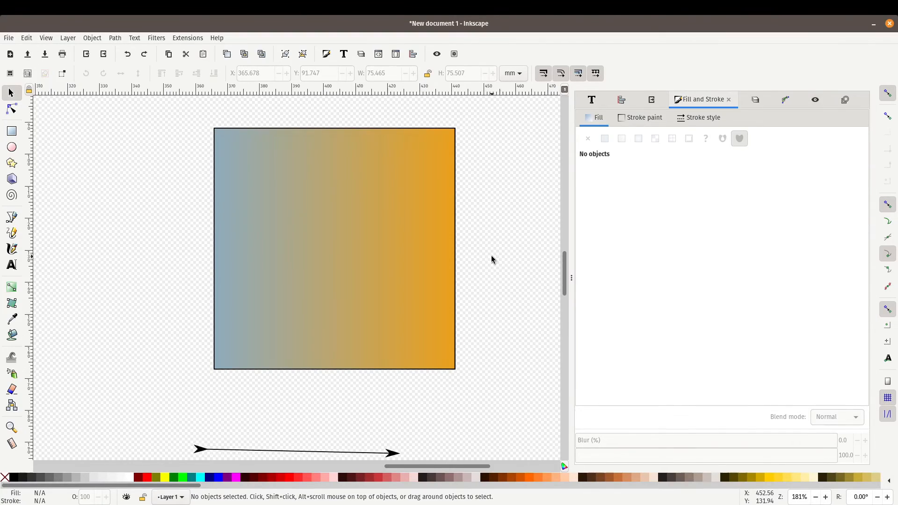